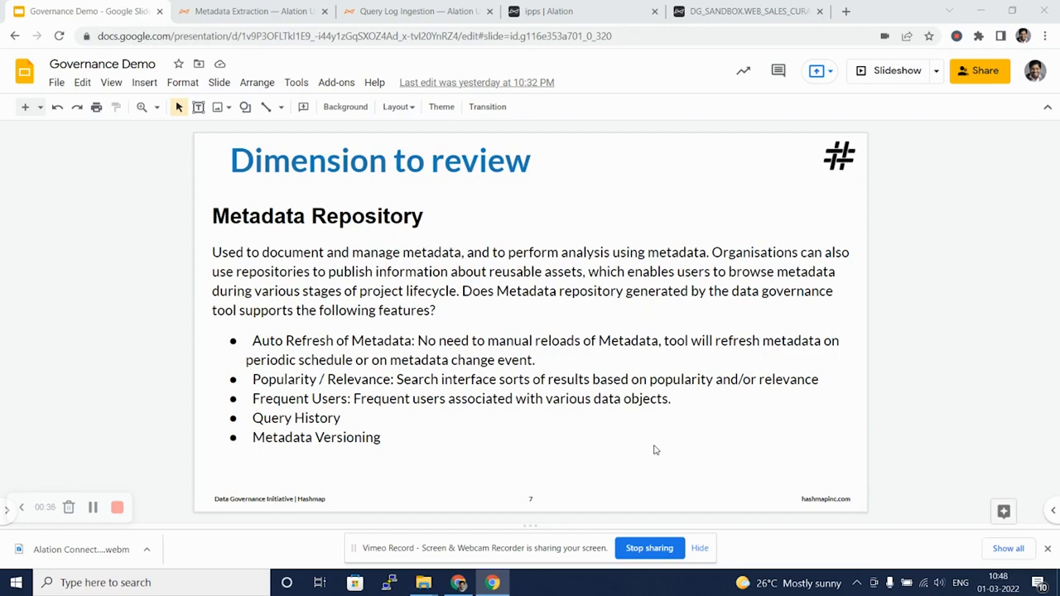
mouse_move(92, 507)
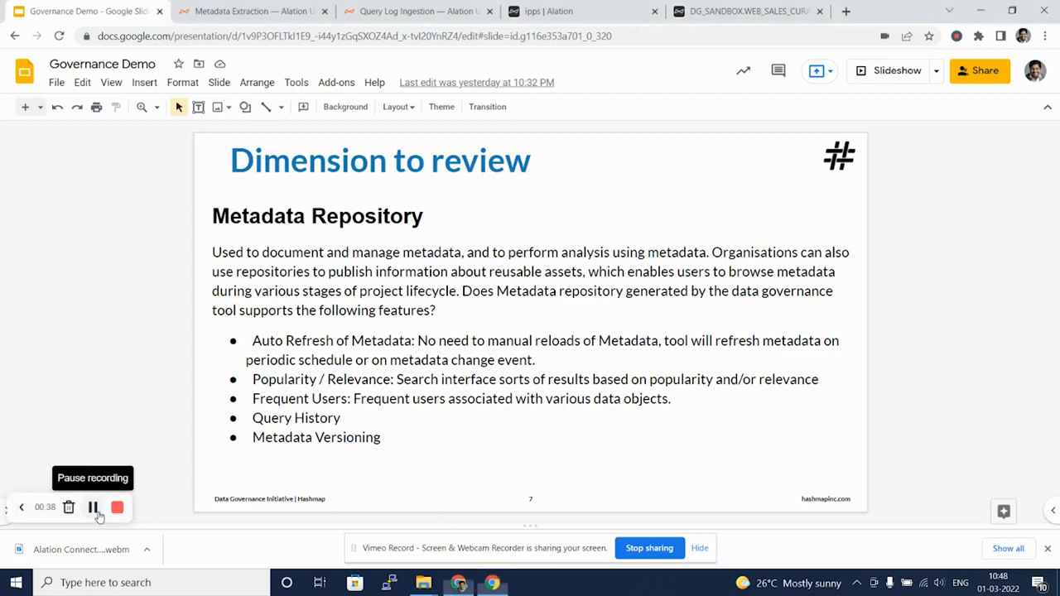
Switch from the Metadata Repository slide to the Alation tab listing data sources.
left_click(745, 9)
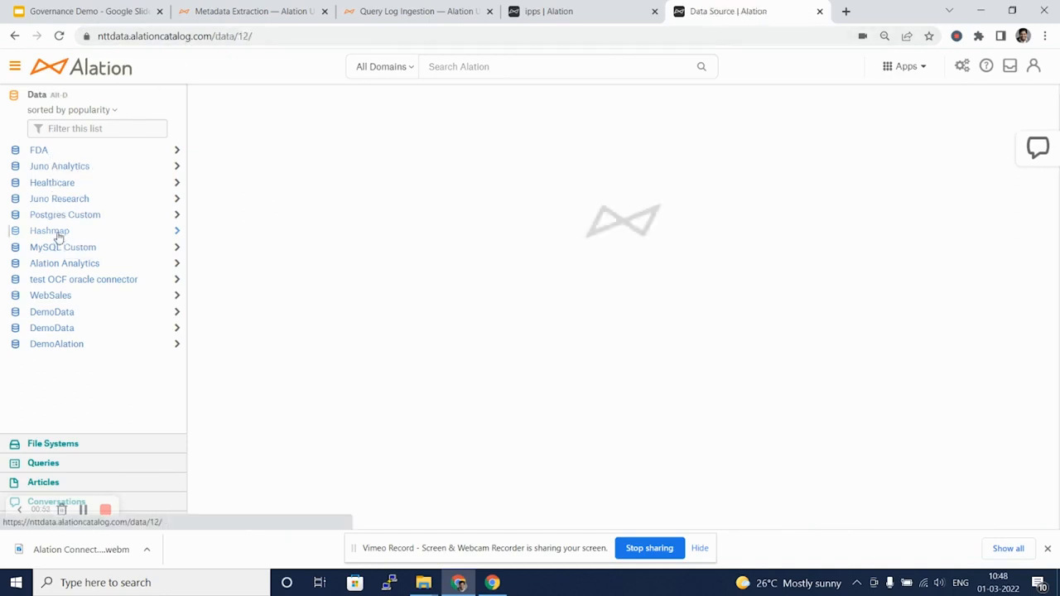
Open Hashmap's settings via More, review Access, then go to Metadata Extraction.
left_click(50, 230)
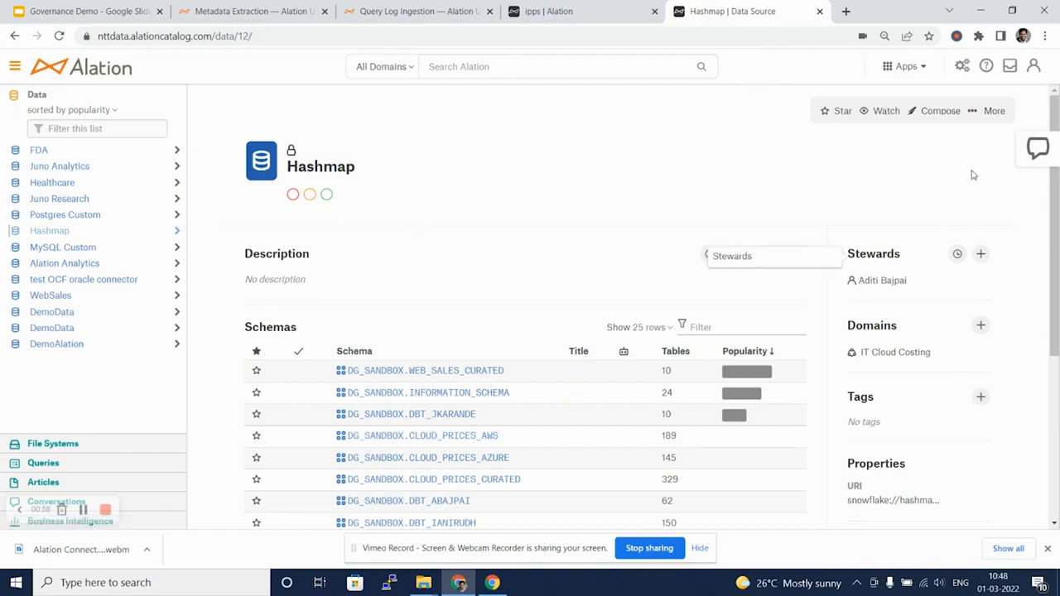
left_click(994, 110)
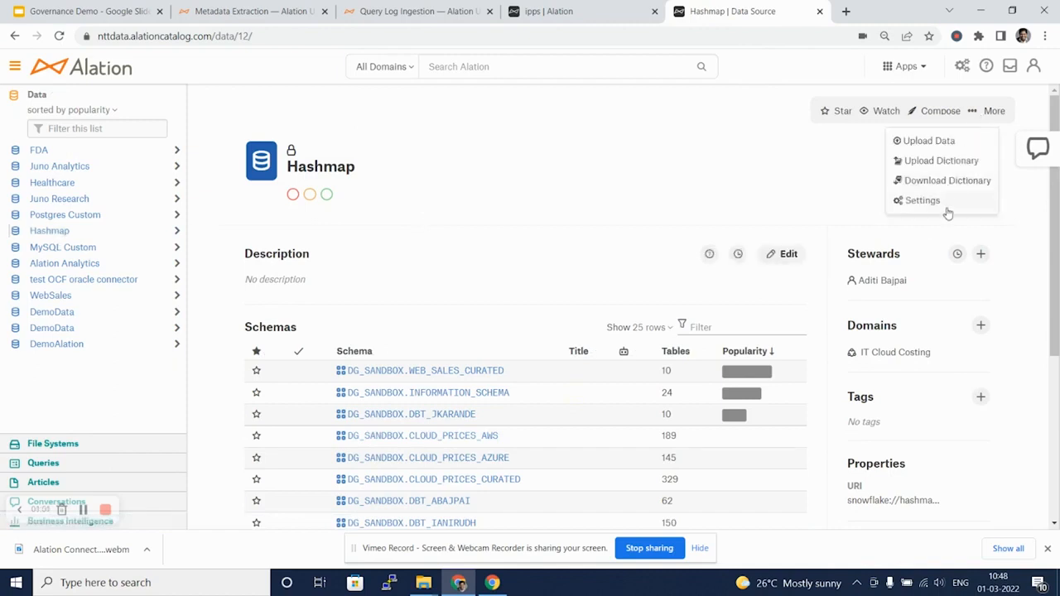
left_click(921, 199)
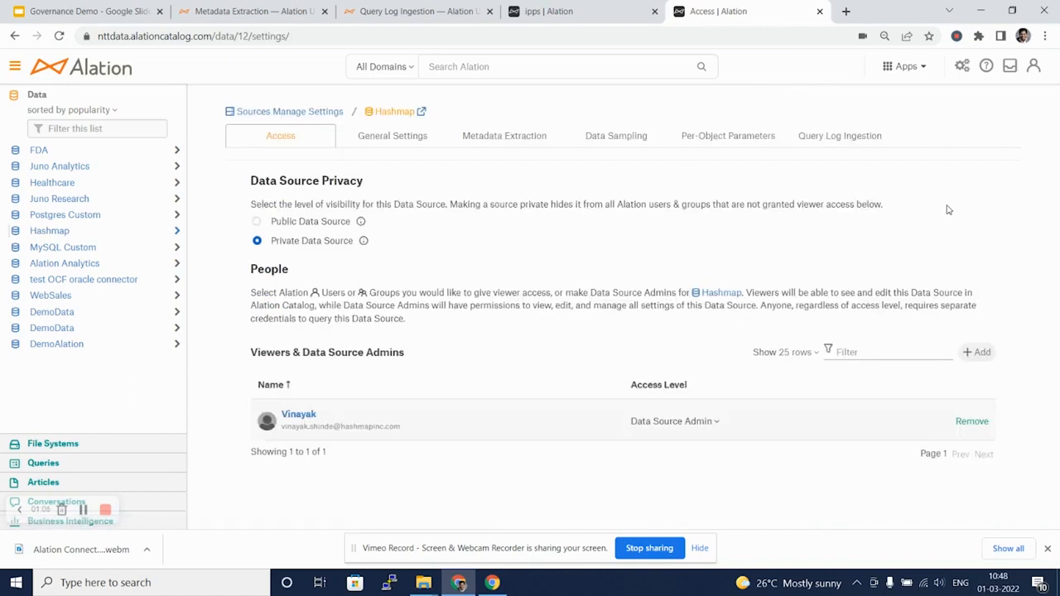
mouse_move(928, 226)
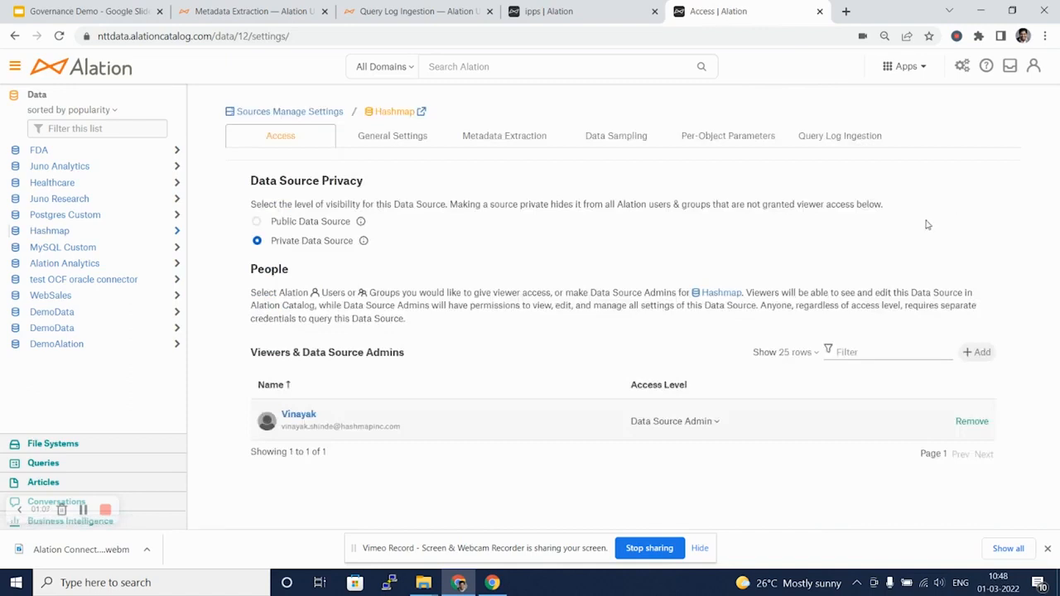
mouse_move(431, 164)
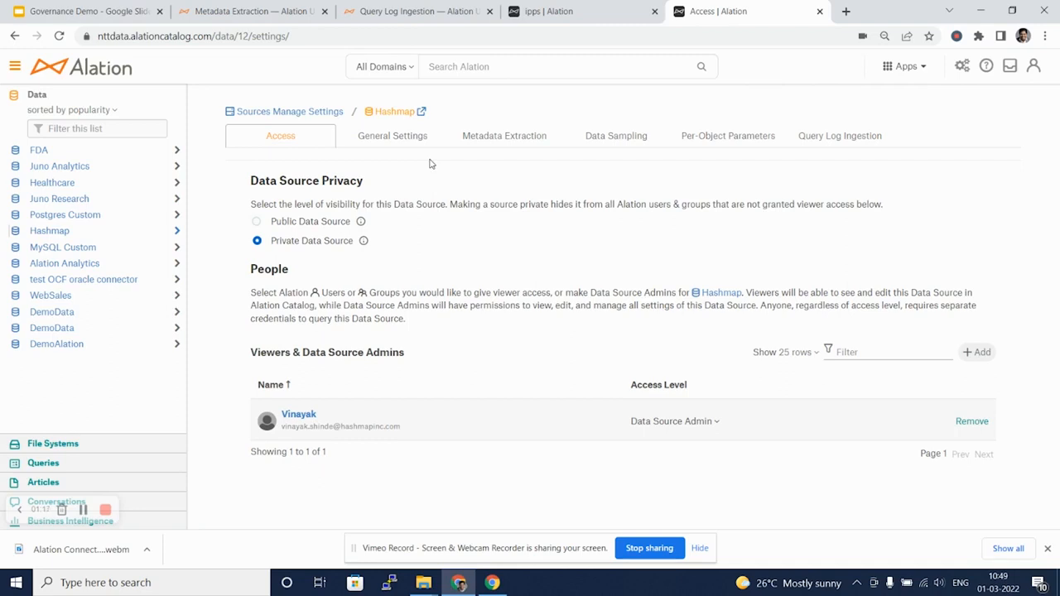
left_click(504, 136)
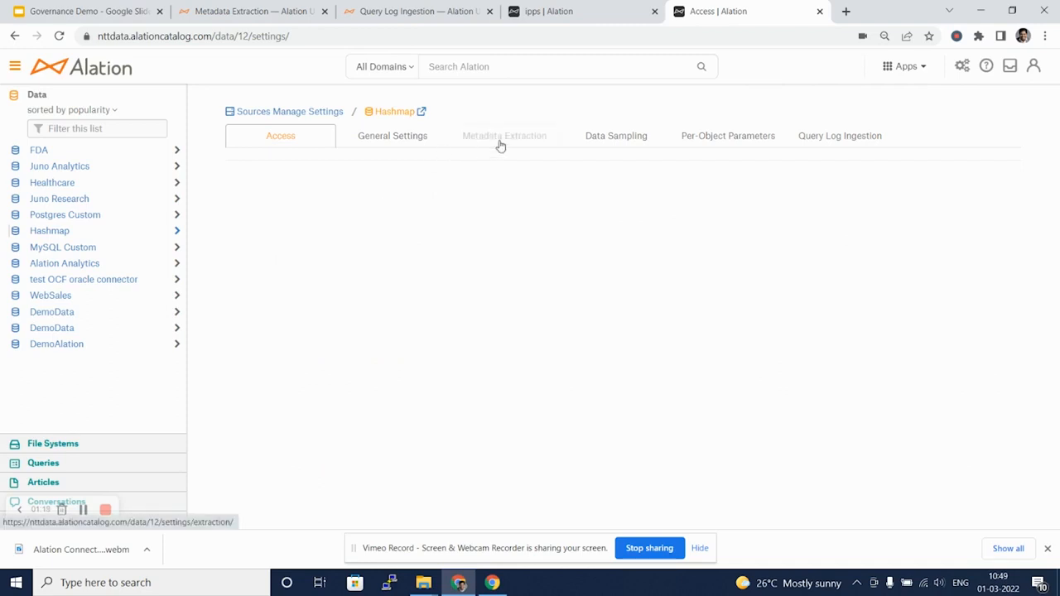
left_click(498, 136)
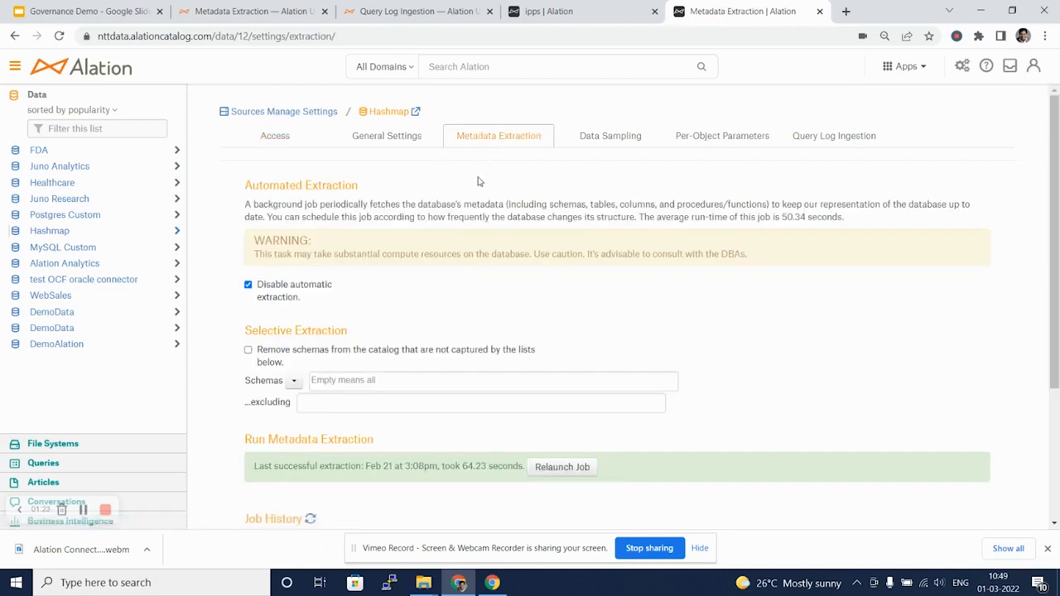
mouse_move(378, 188)
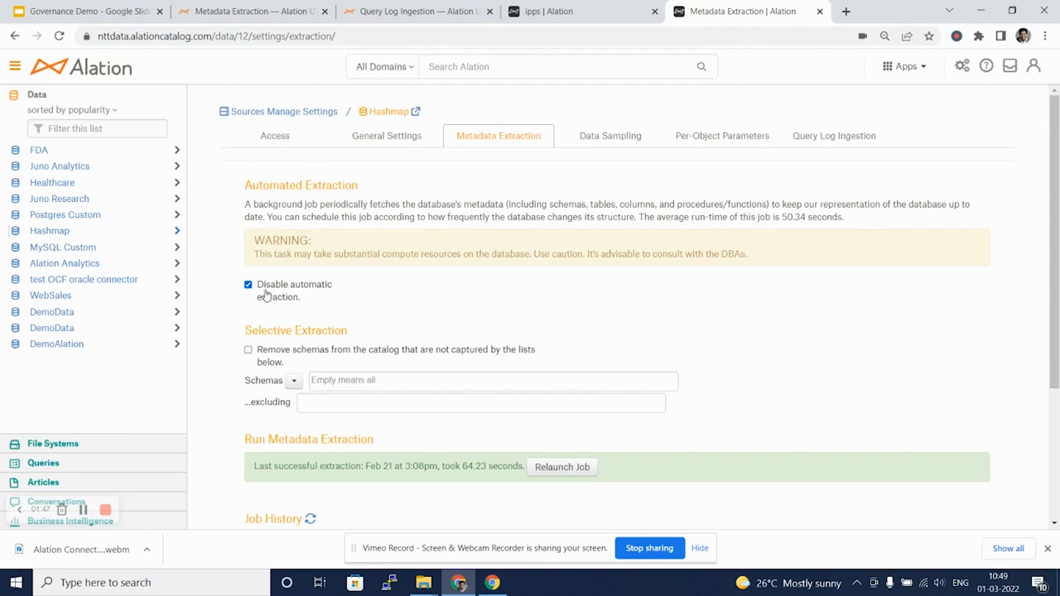
left_click(248, 285)
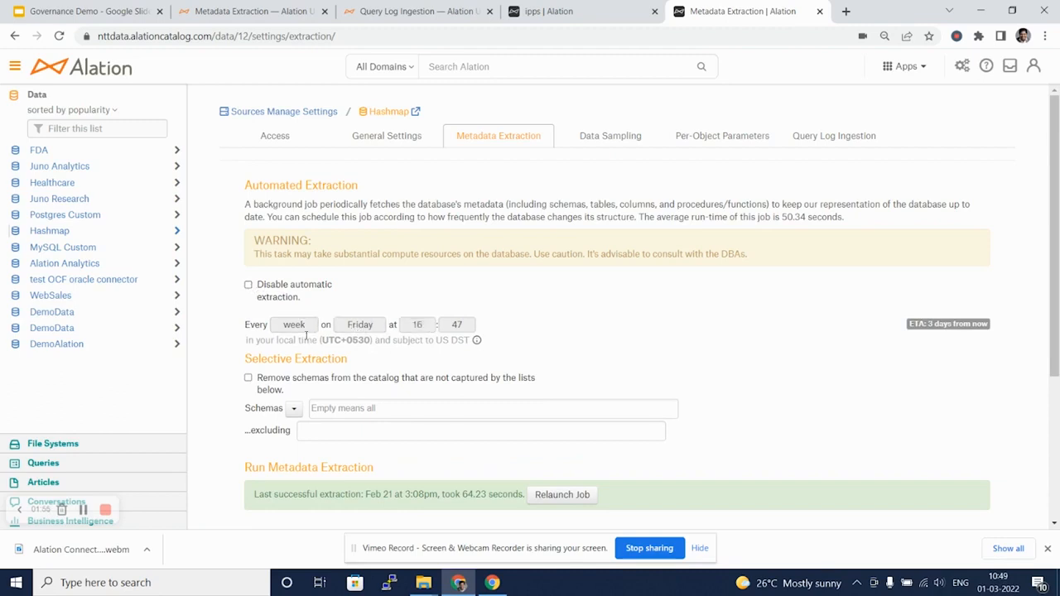
left_click(295, 323)
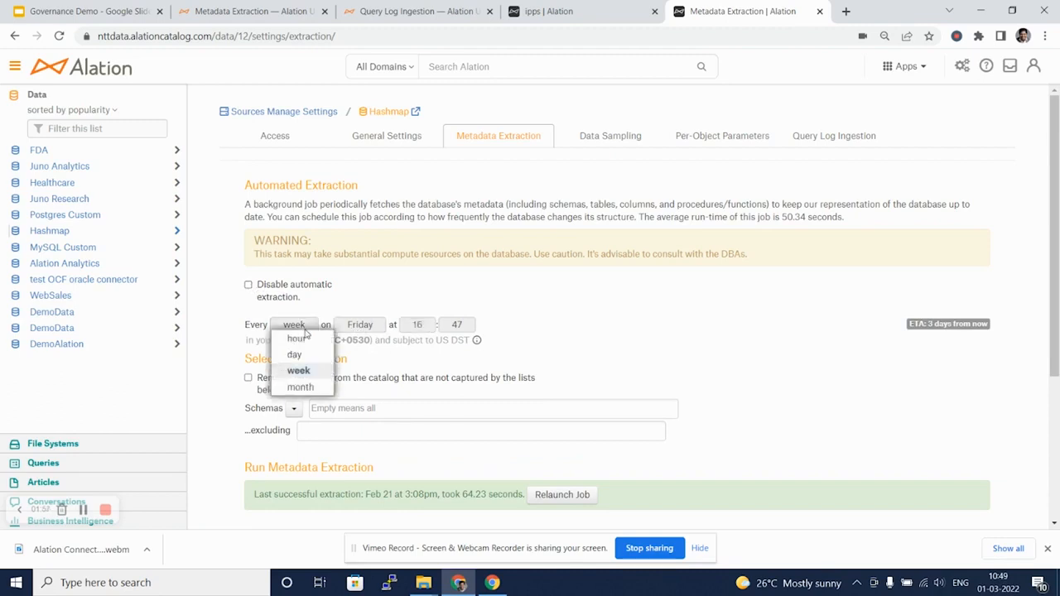
mouse_move(297, 355)
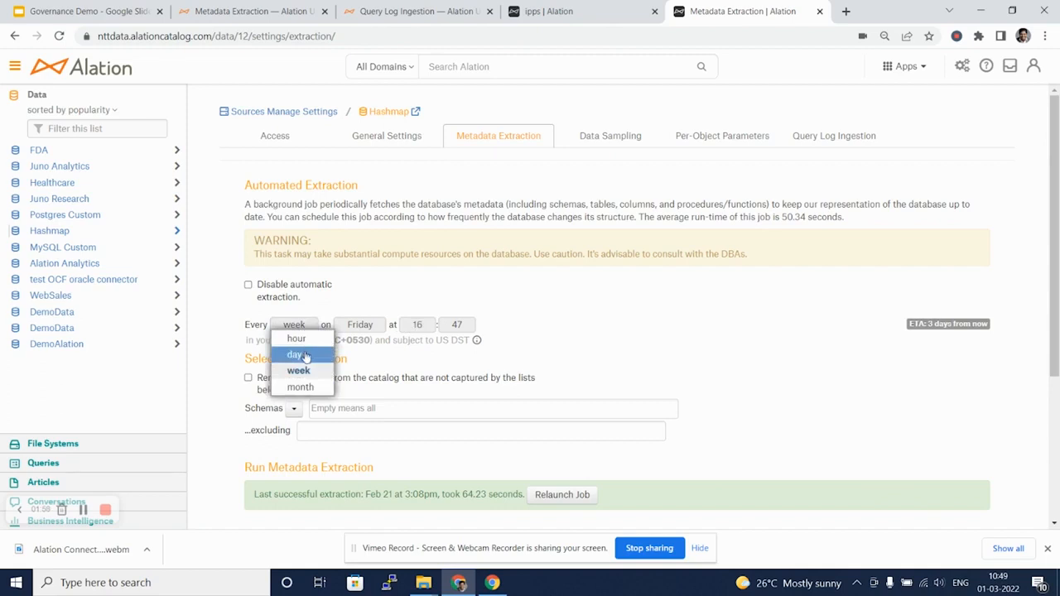
left_click(298, 371)
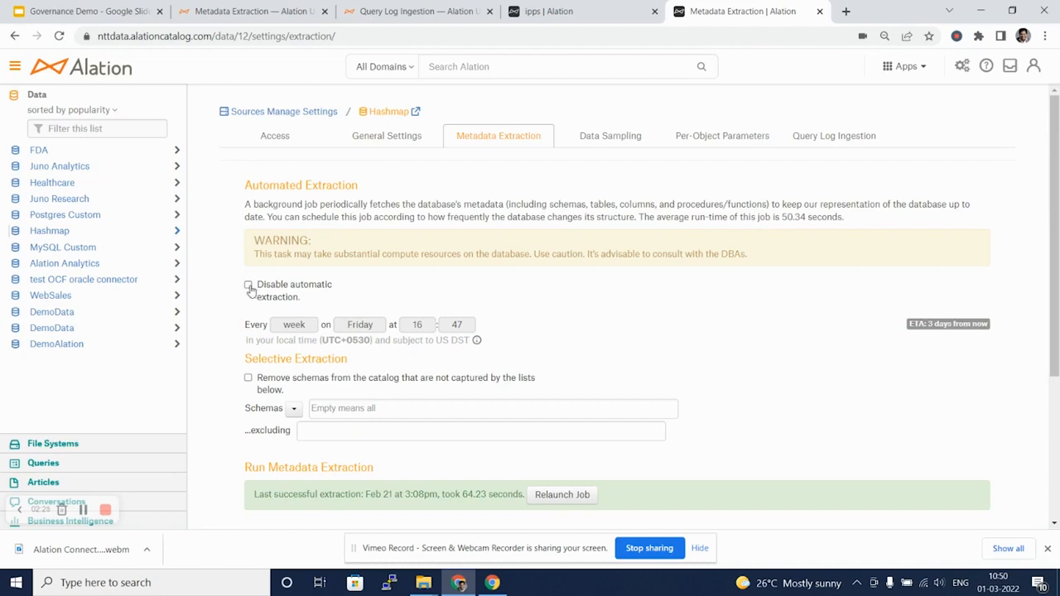
left_click(249, 285)
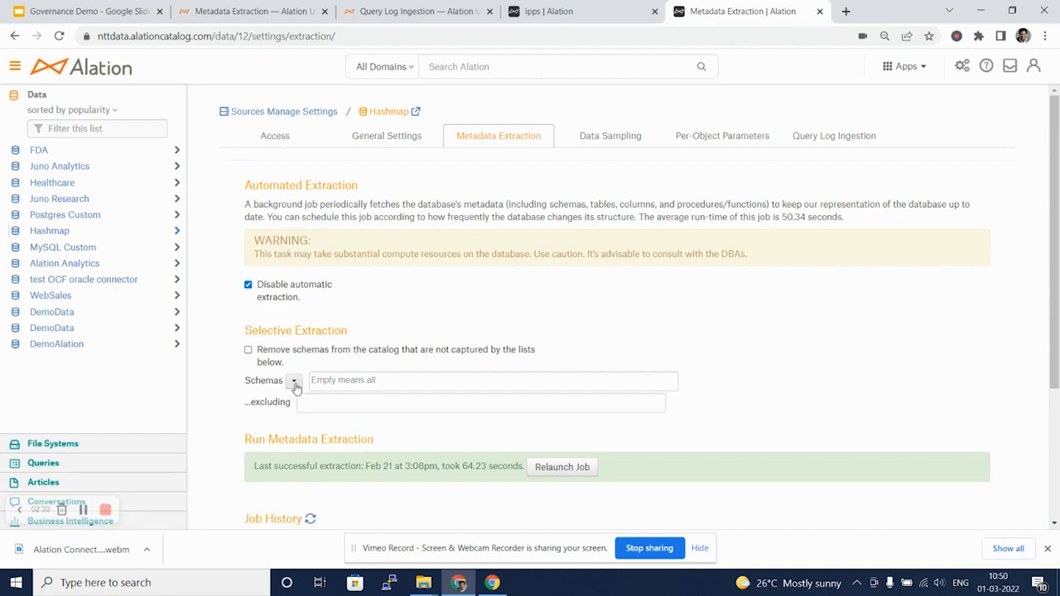
Show All Schemas and enable removing schemas not captured by the lists below.
left_click(295, 379)
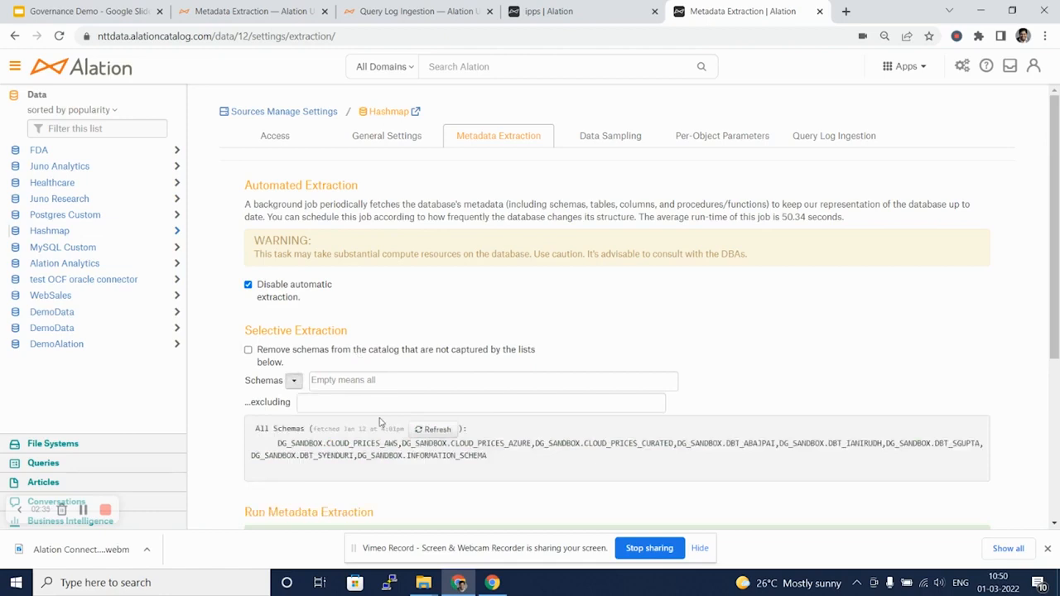
mouse_move(381, 424)
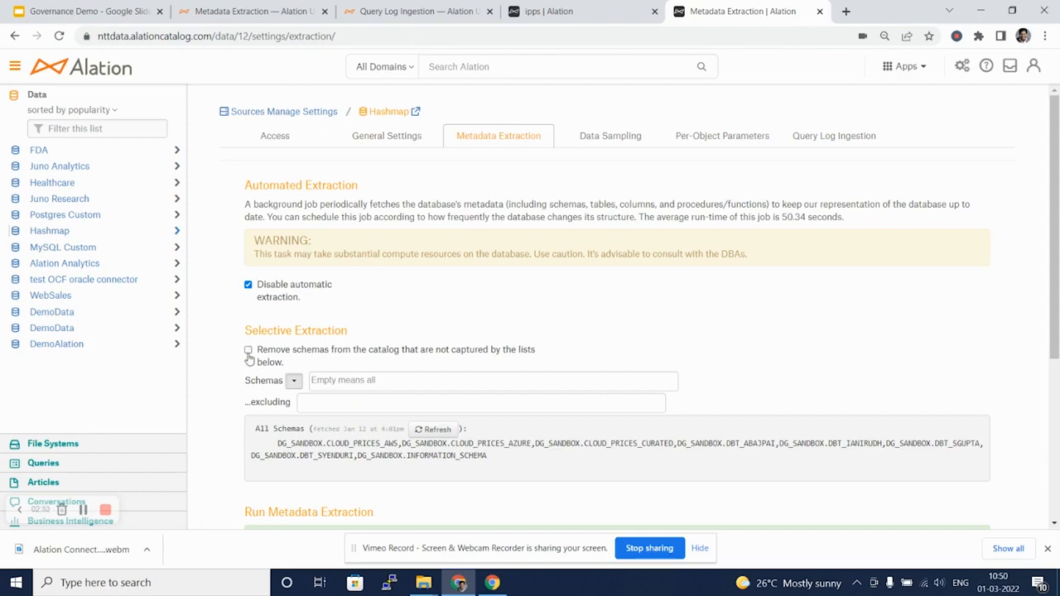
left_click(249, 349)
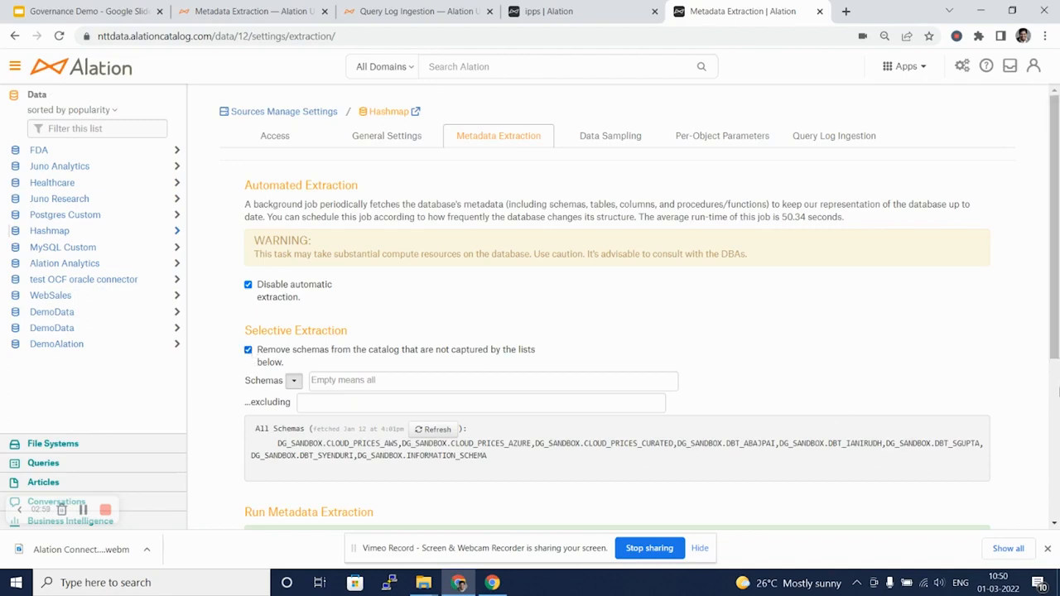
Review the metadata extraction job history, then move to the Data Sampling settings.
scroll("down", 3)
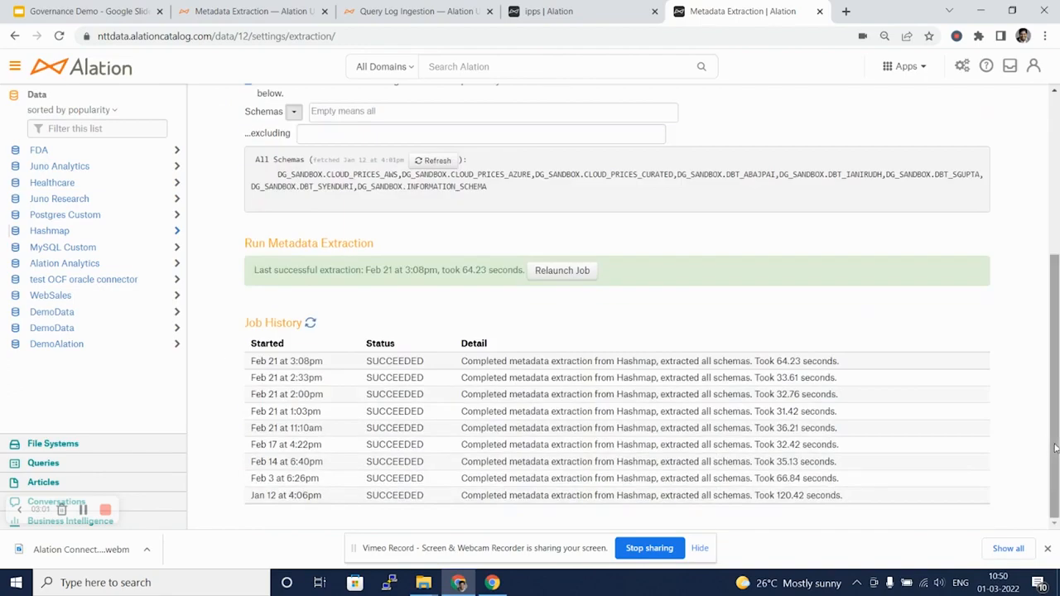
mouse_move(487, 319)
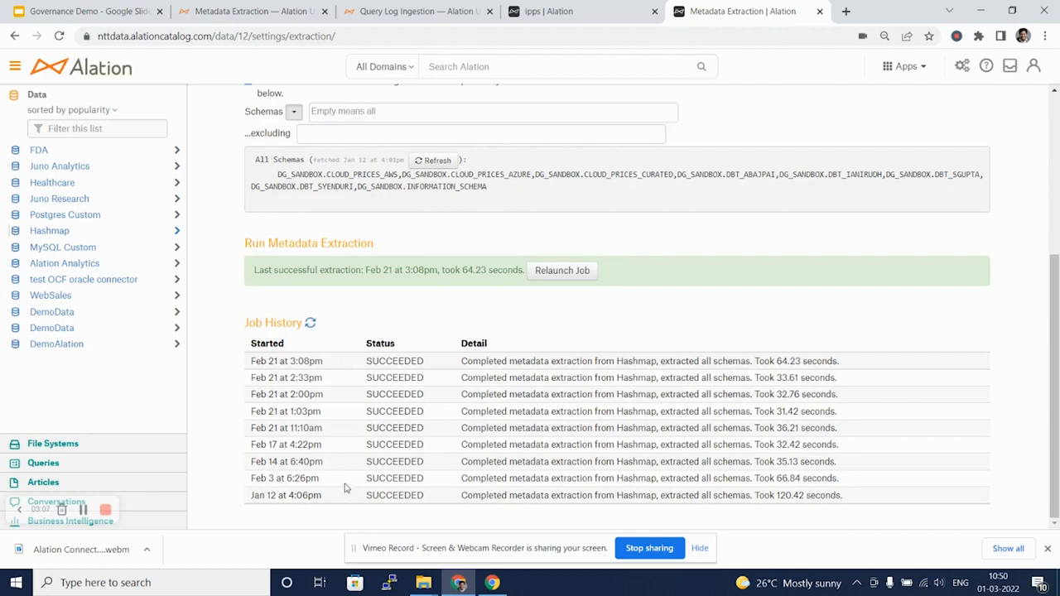
mouse_move(562, 270)
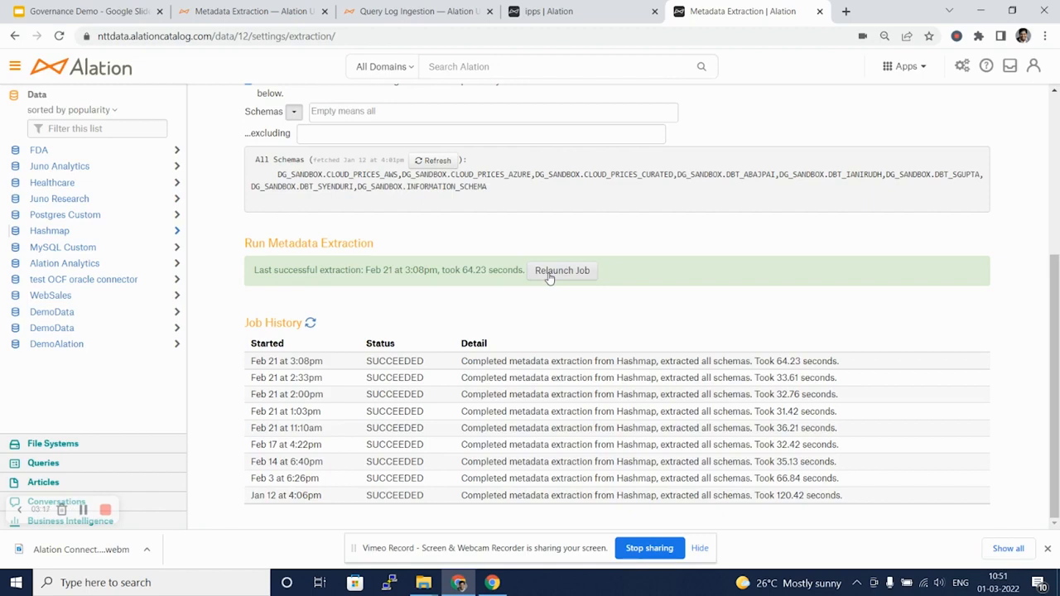
mouse_move(782, 507)
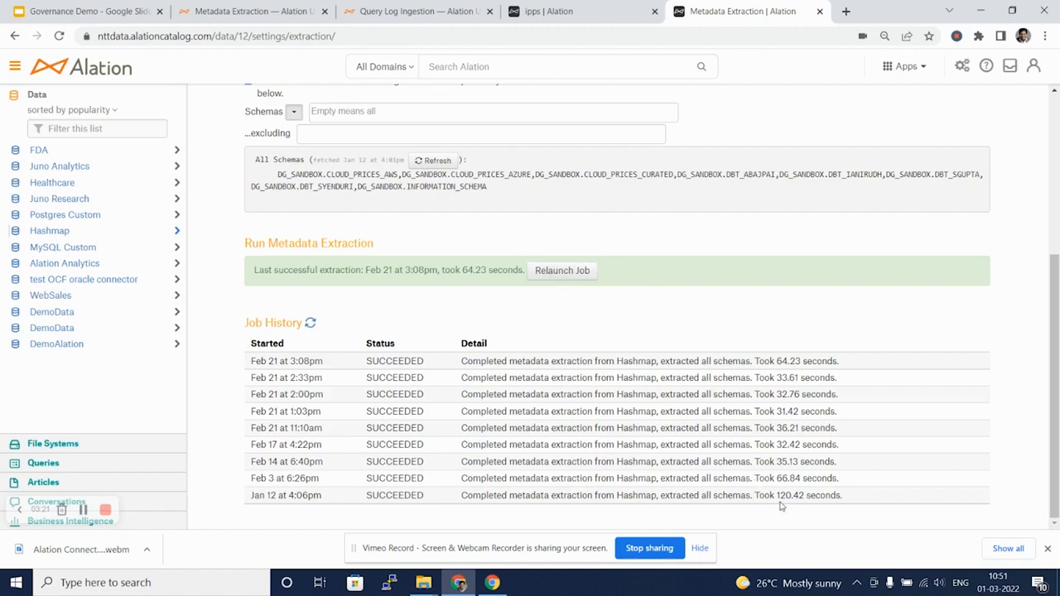
mouse_move(785, 504)
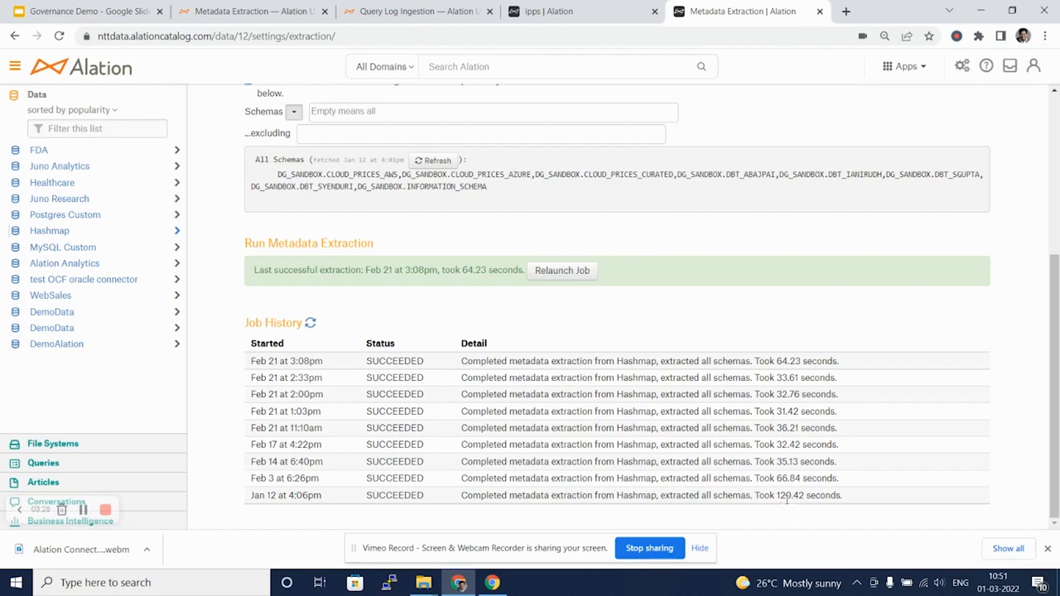
mouse_move(789, 460)
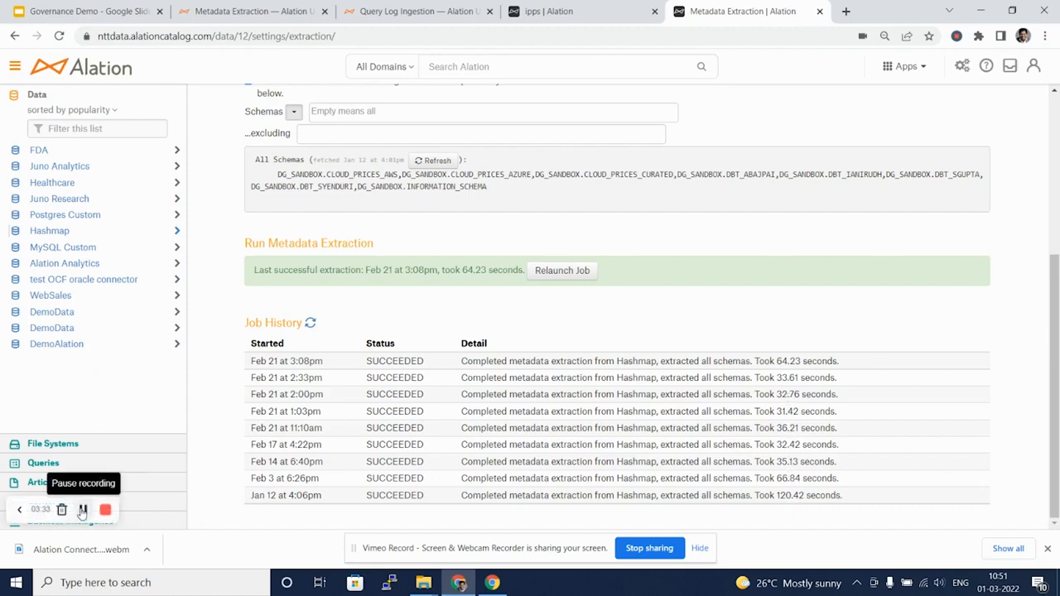
left_click(610, 136)
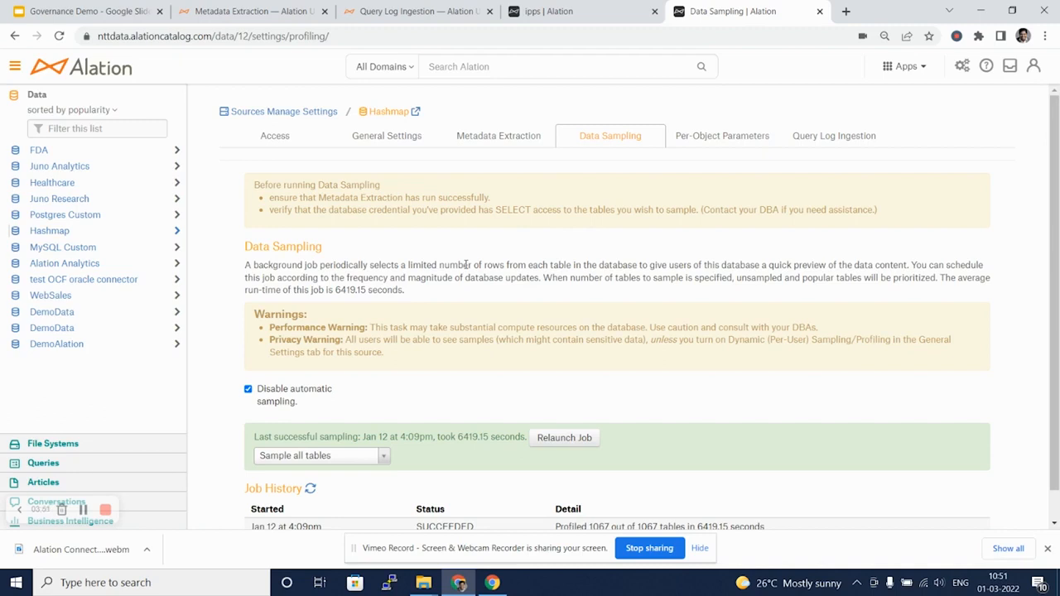
mouse_move(431, 312)
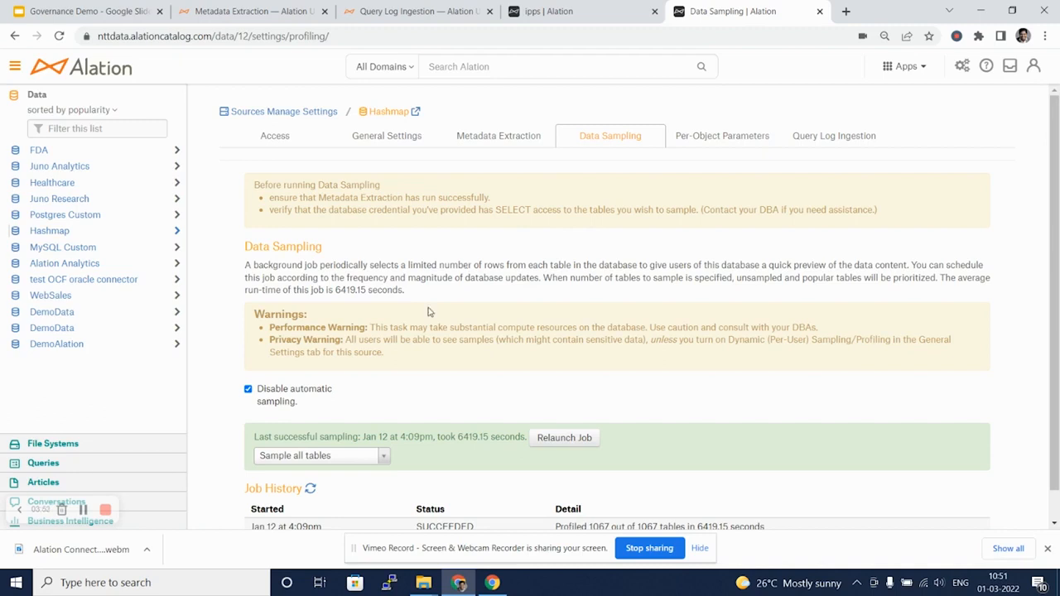
Leave automatic sampling disabled, keep 'Sample all tables', and view the sampling job history.
left_click(249, 387)
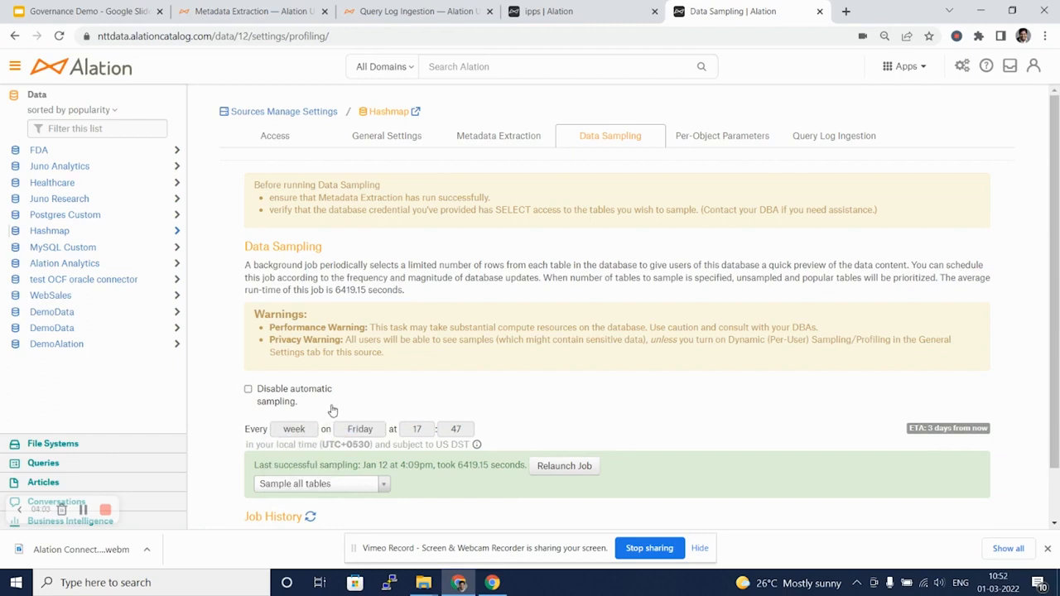
left_click(248, 387)
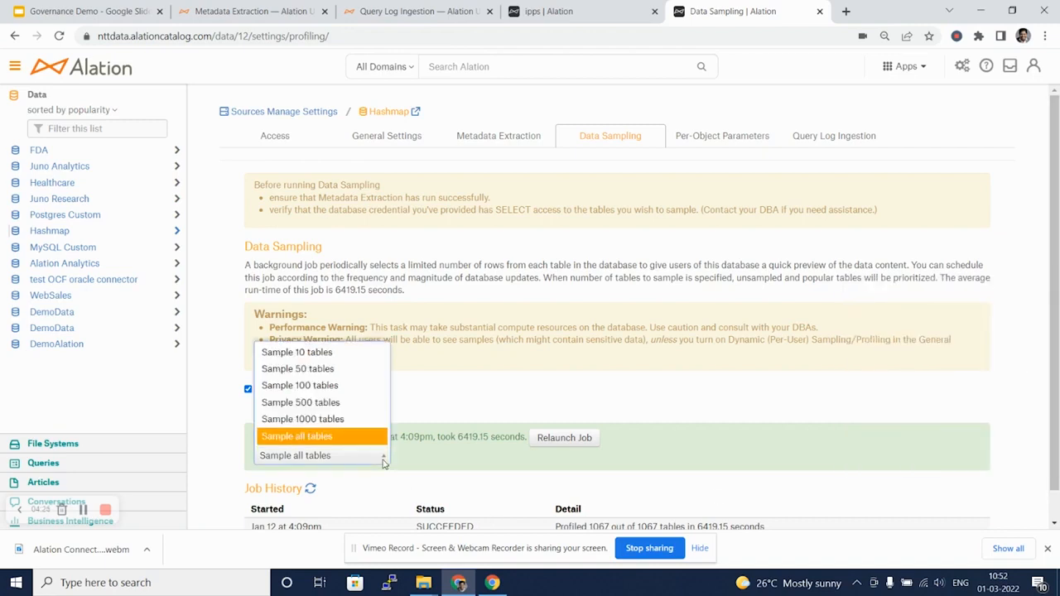
mouse_move(391, 406)
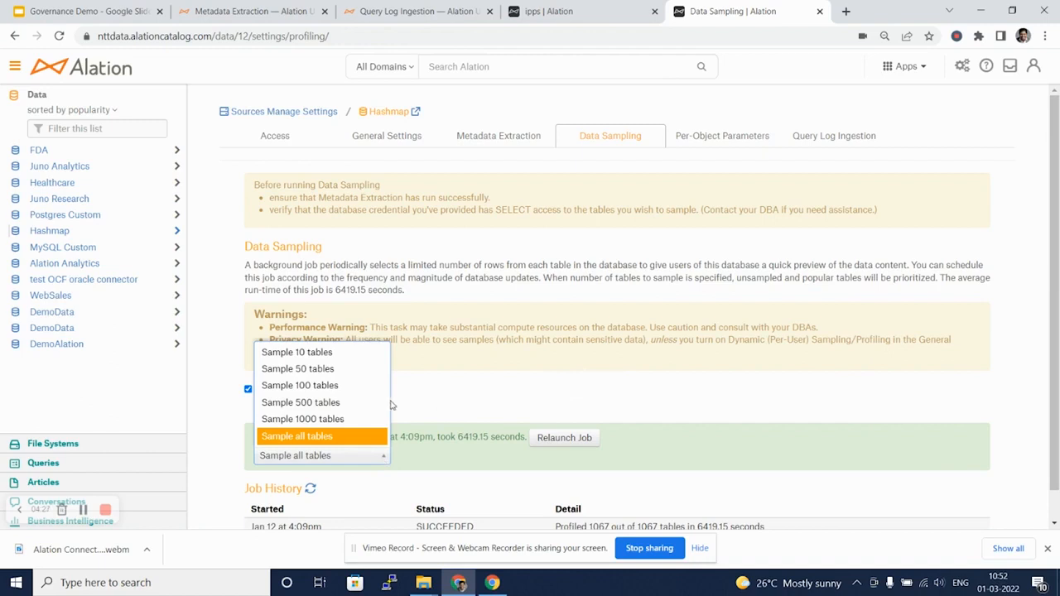
mouse_move(328, 352)
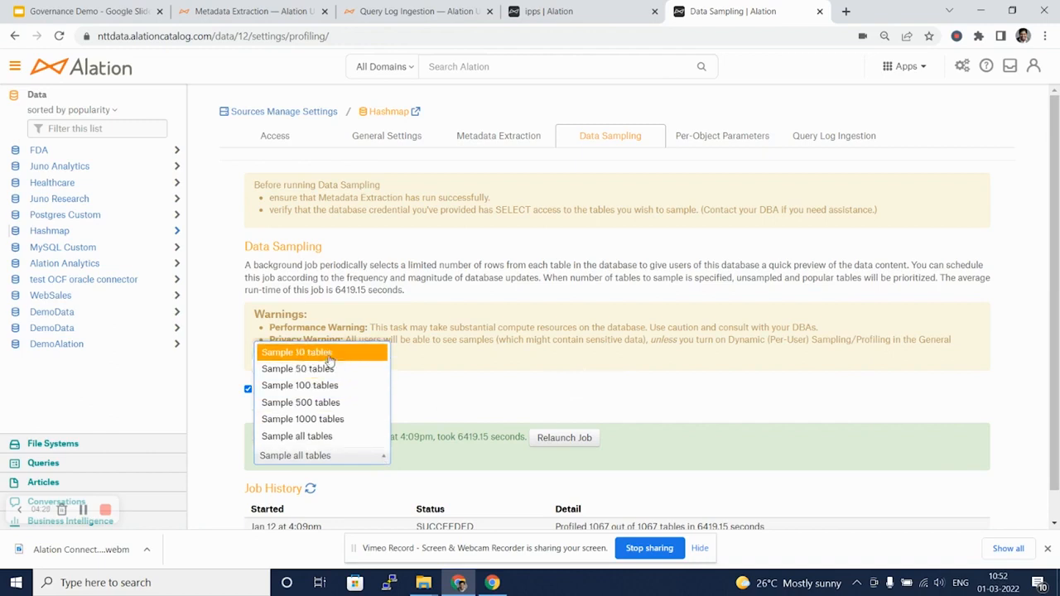
mouse_move(323, 403)
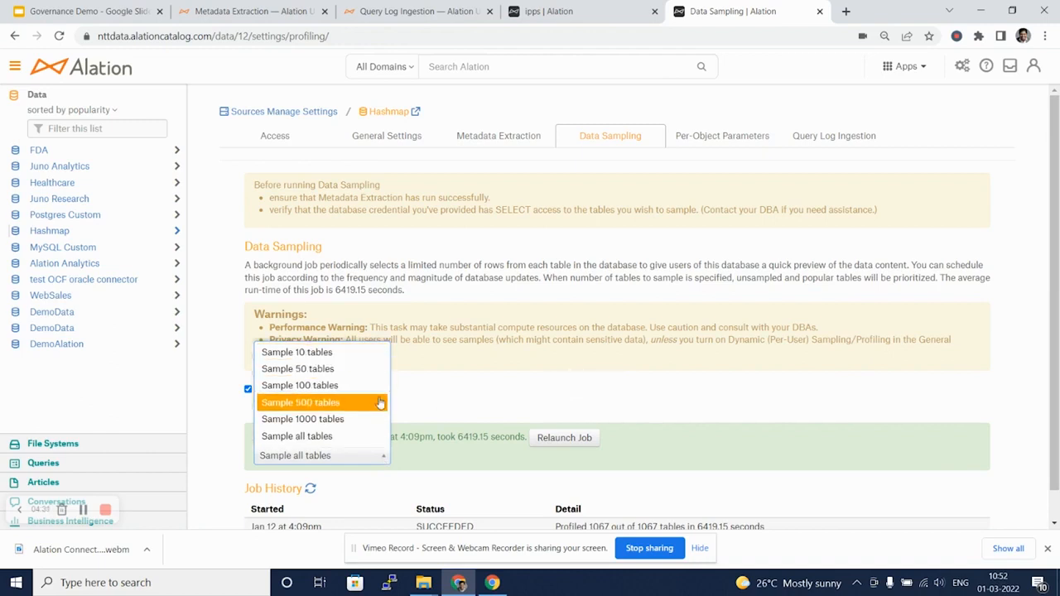
left_click(295, 456)
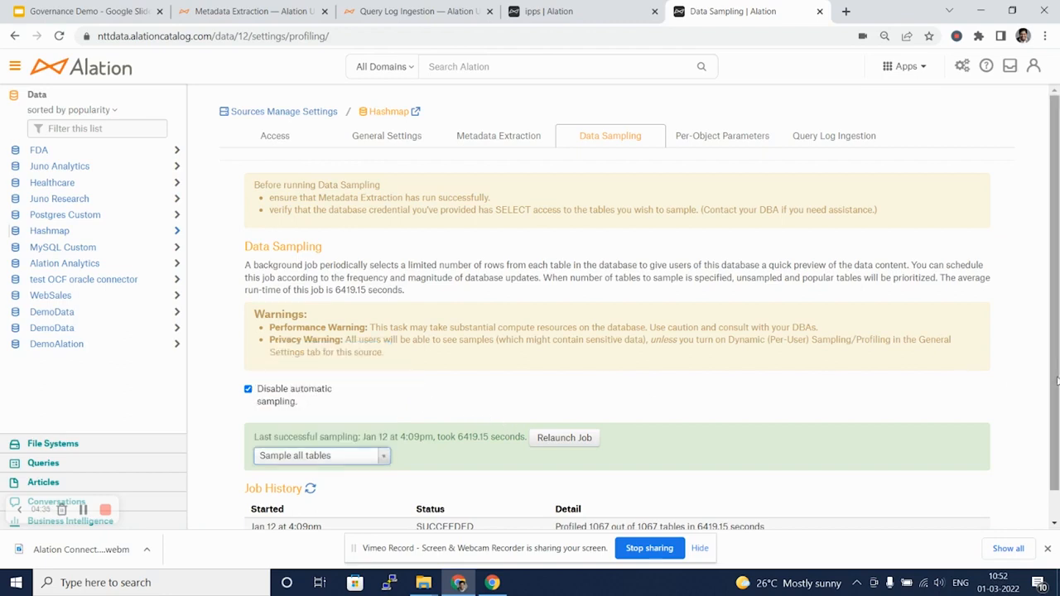
scroll("down", 3)
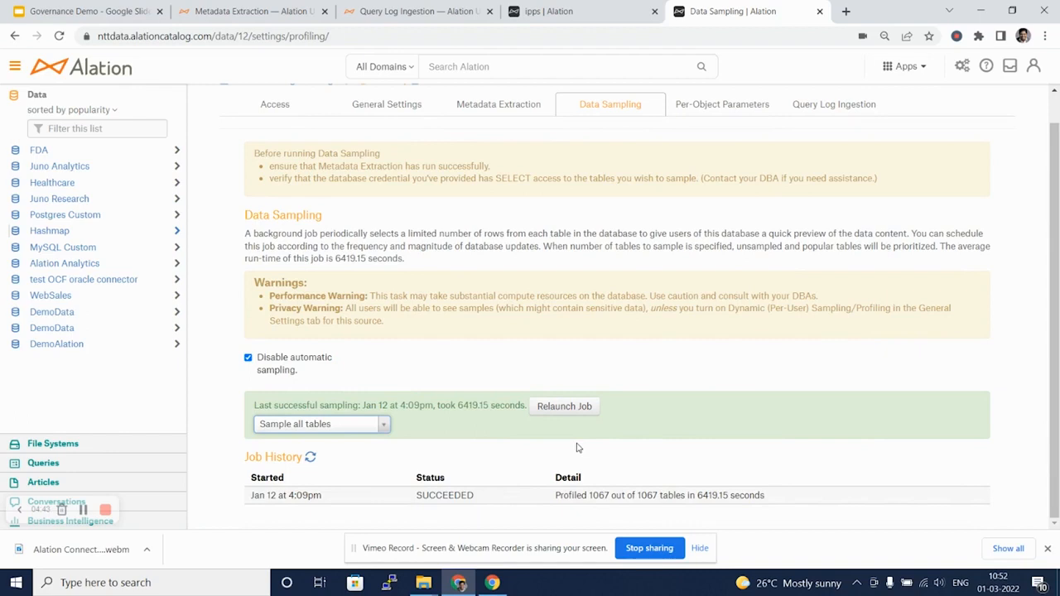
mouse_move(187, 484)
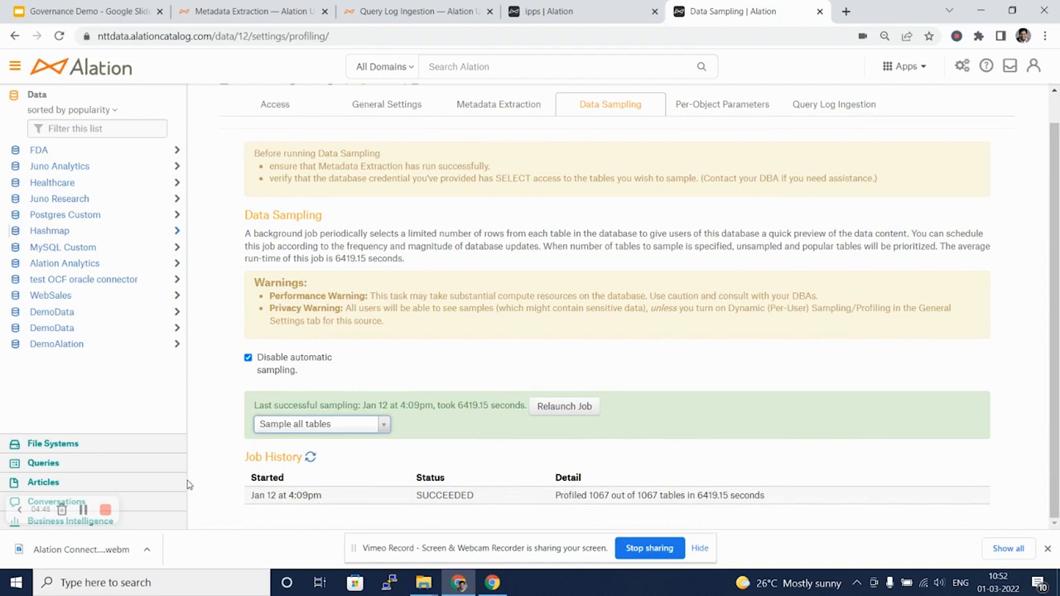
Review Per-Object Parameters: schemas browsable and sampled, scanning 10000 rows, storing 100.
left_click(723, 103)
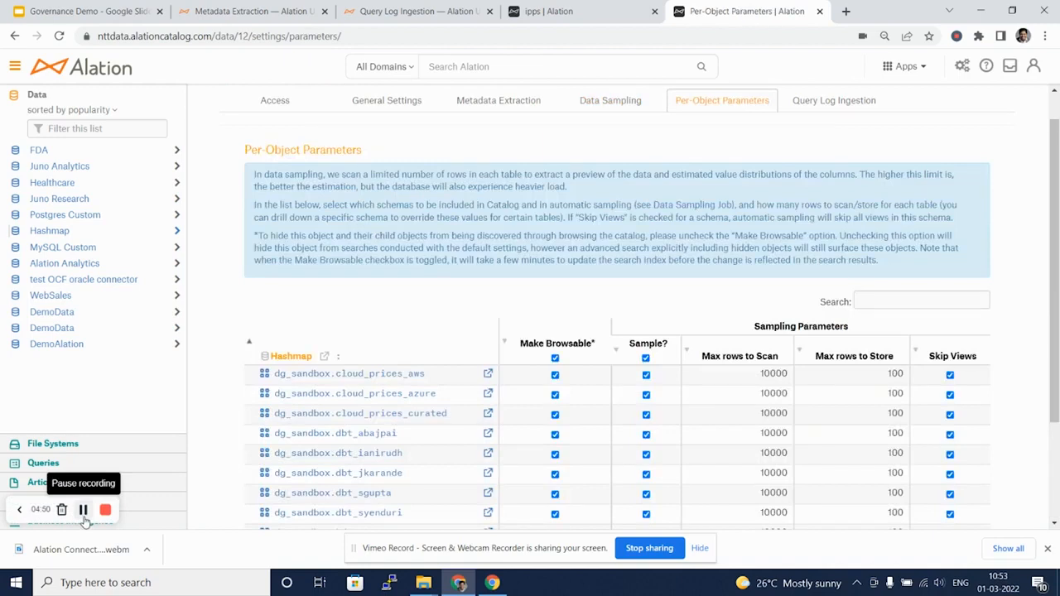
mouse_move(368, 328)
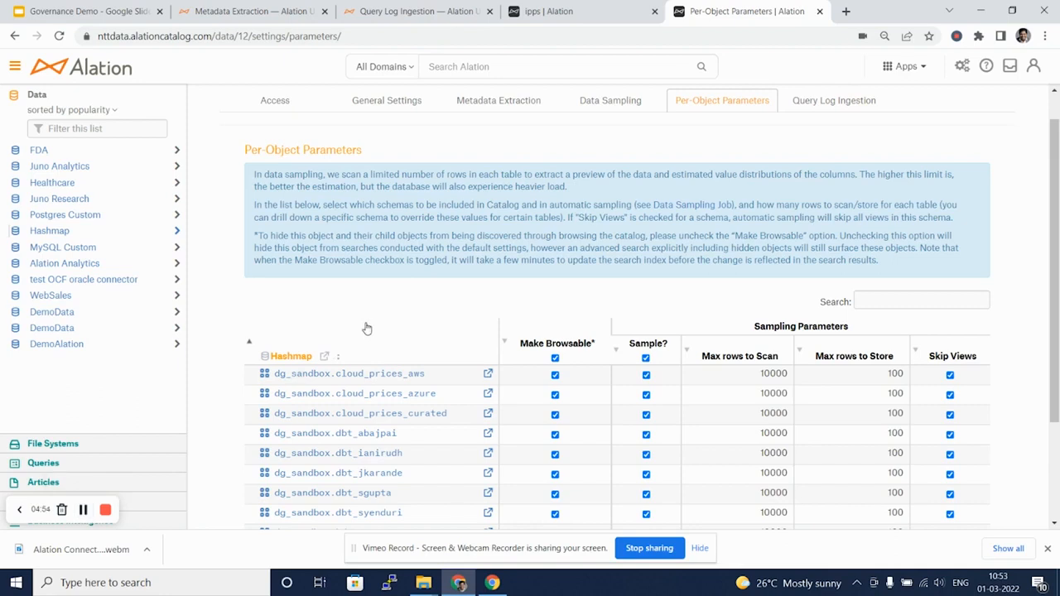
mouse_move(429, 374)
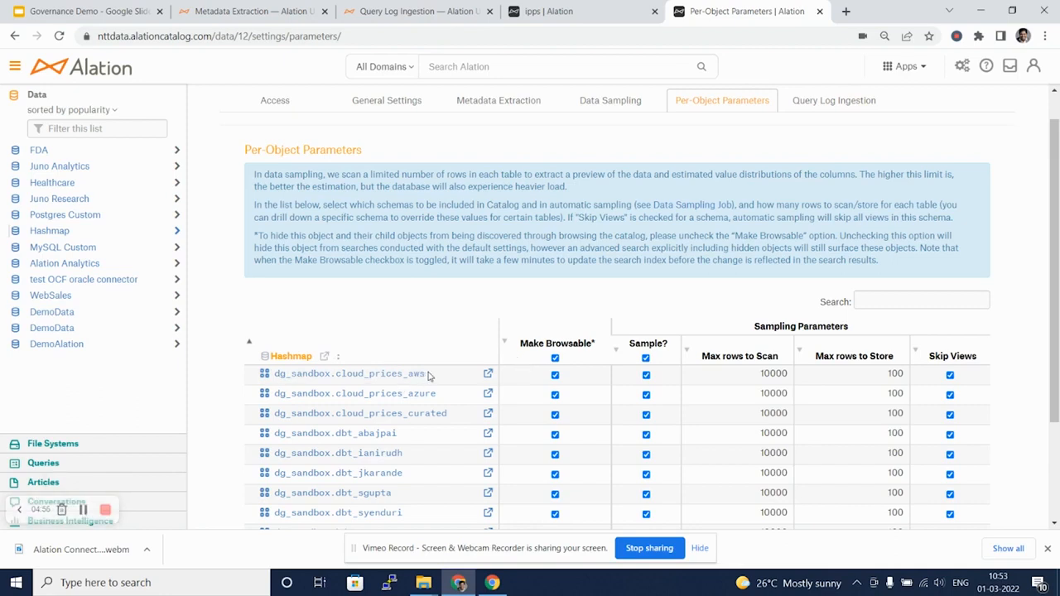
mouse_move(613, 368)
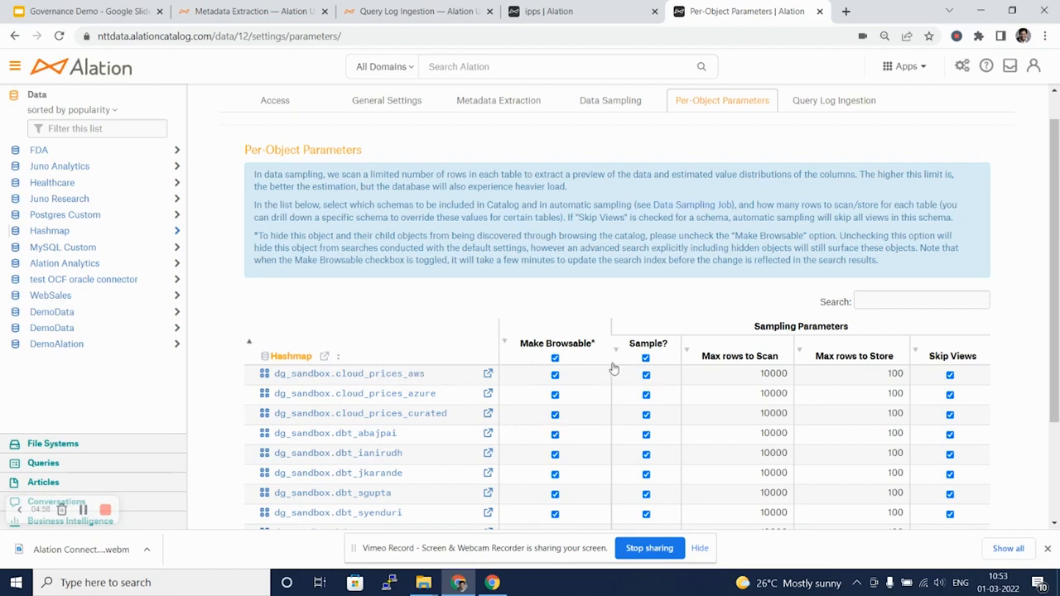
mouse_move(647, 371)
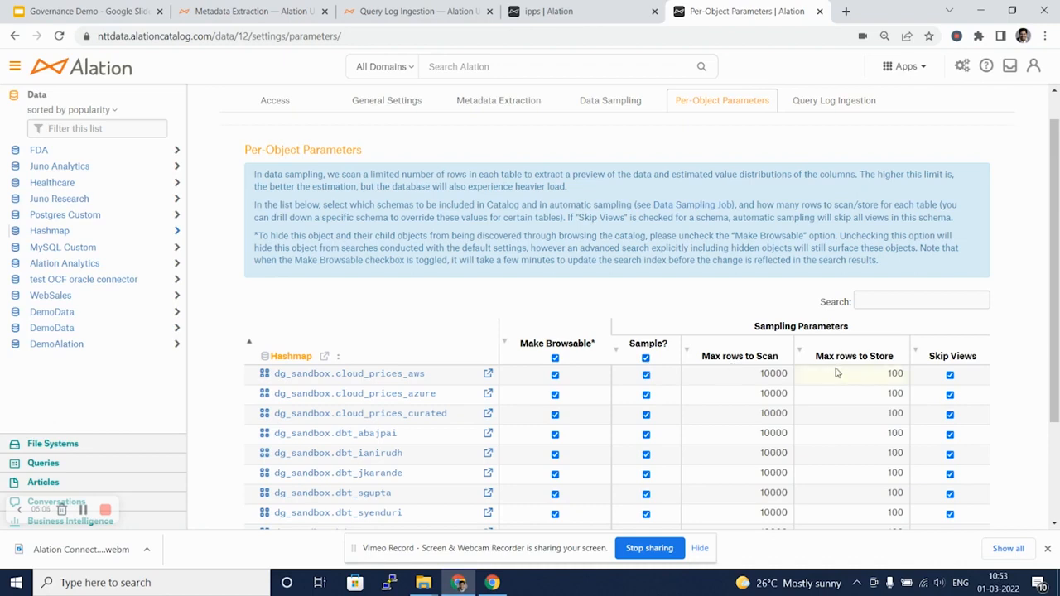
mouse_move(1002, 396)
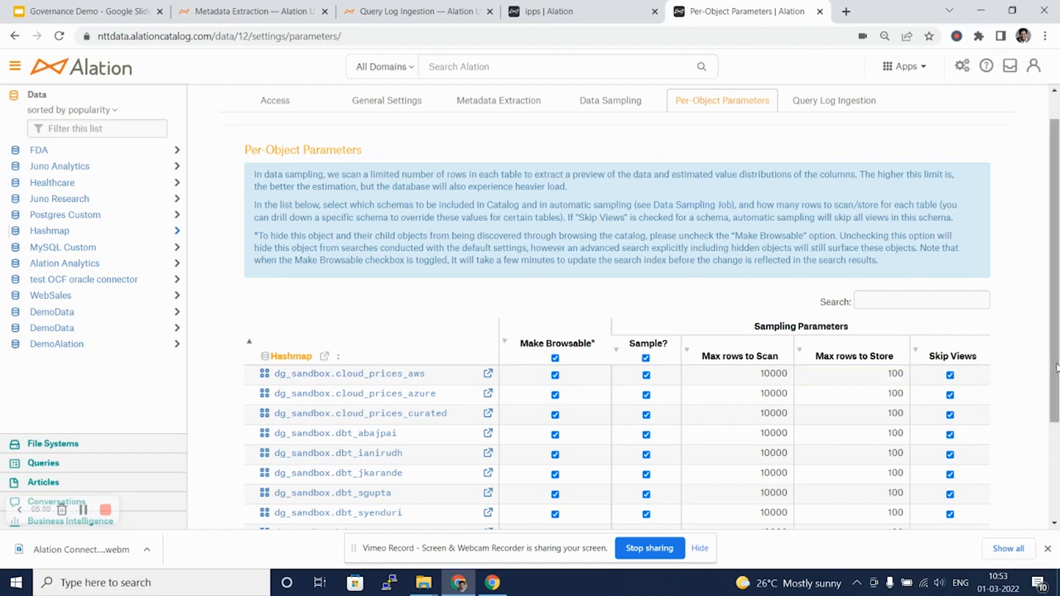
scroll("down", 3)
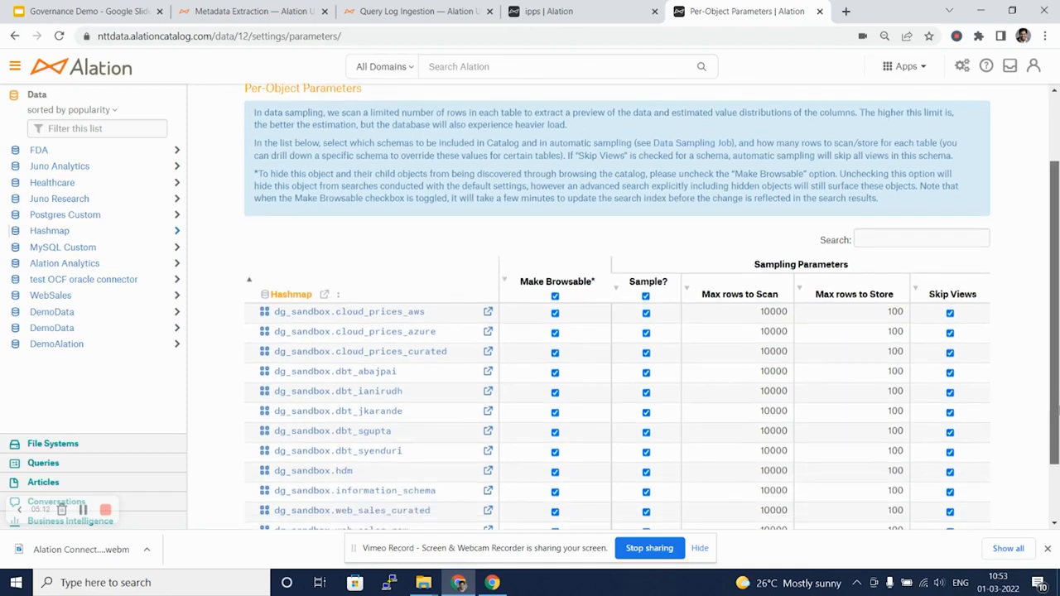
scroll("up", 3)
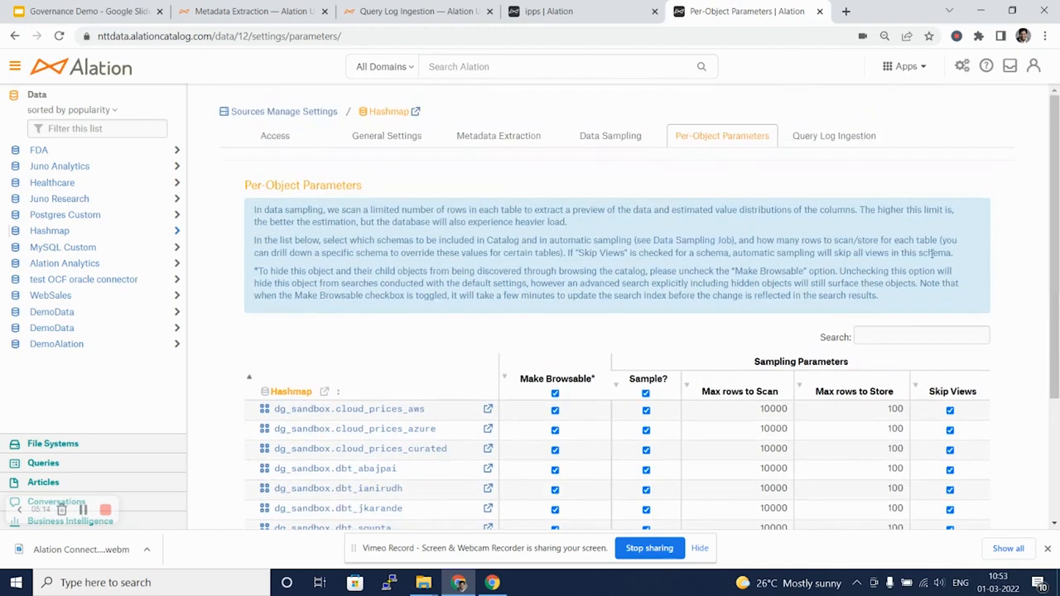
mouse_move(834, 136)
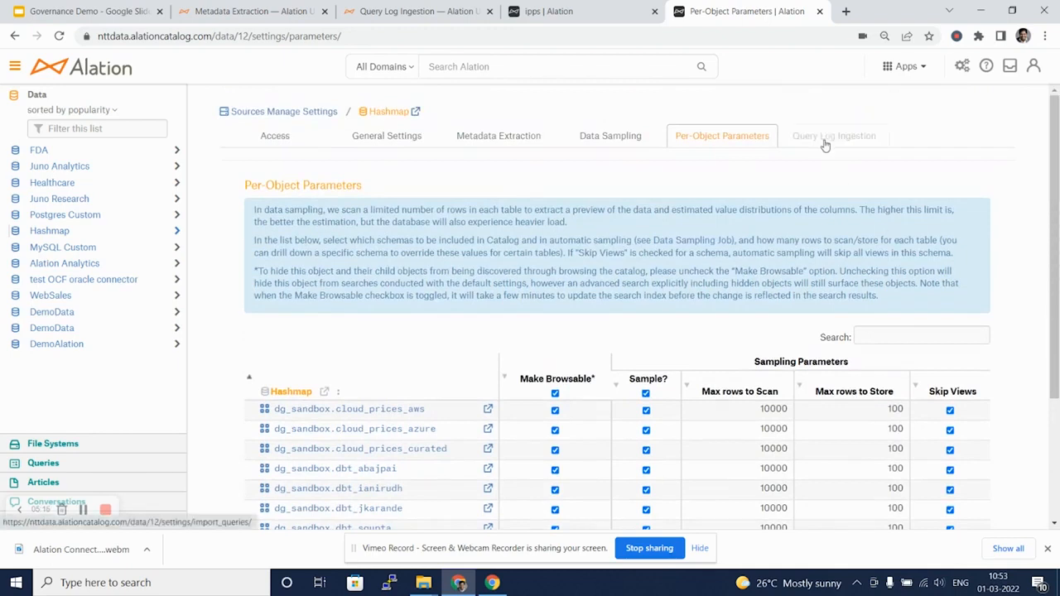
Review Query Log Ingestion and its job history, then return to Metadata Extraction.
left_click(833, 136)
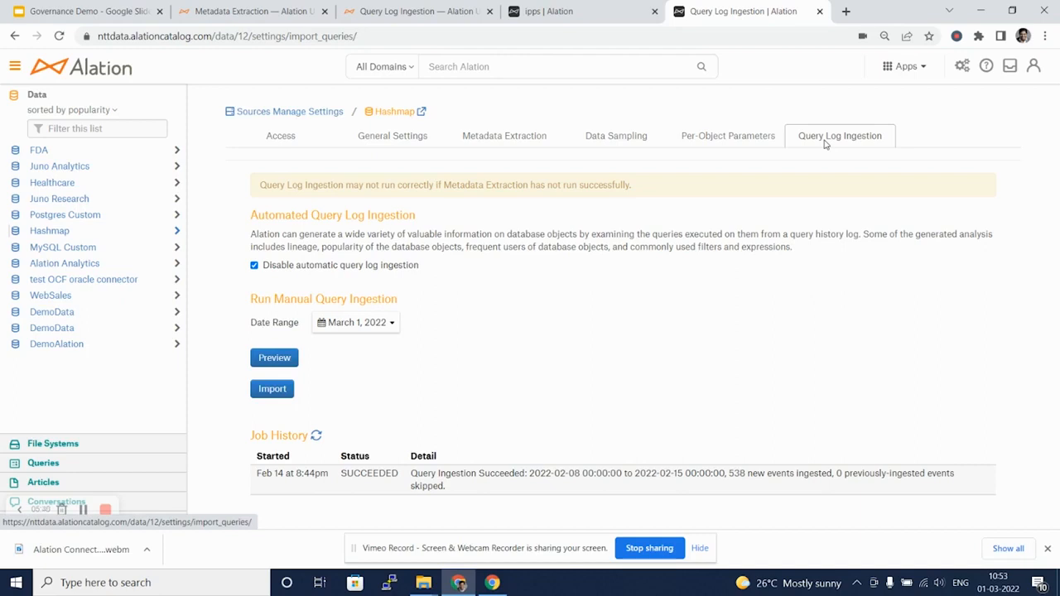
mouse_move(318, 299)
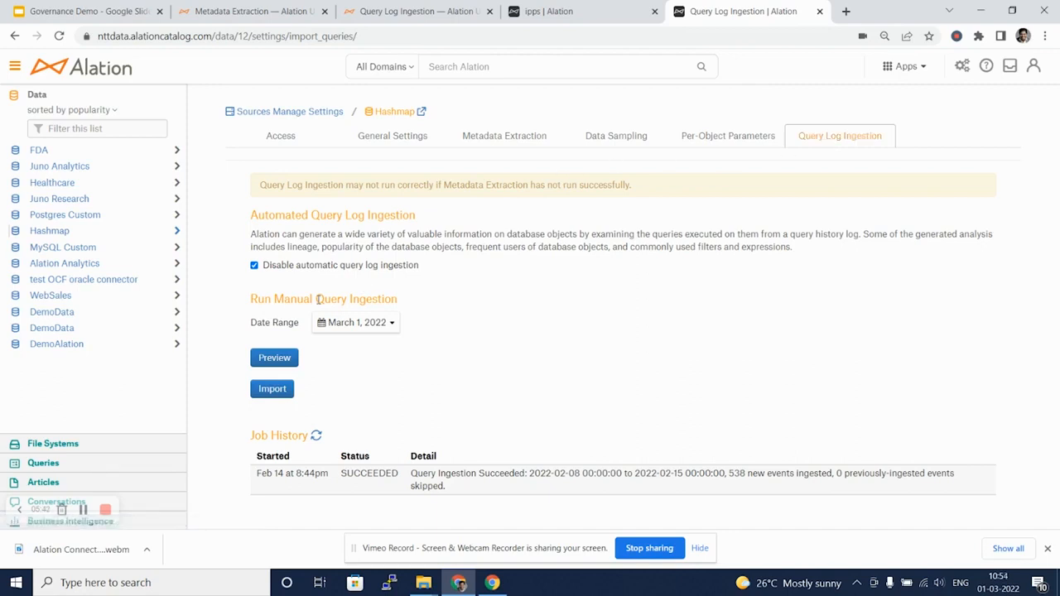
mouse_move(317, 343)
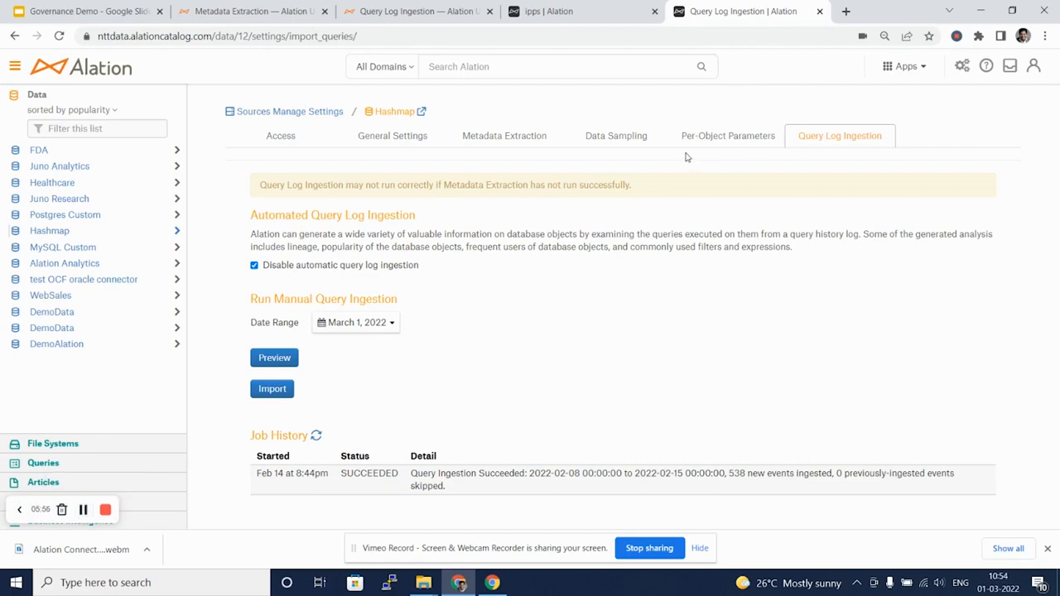
mouse_move(504, 136)
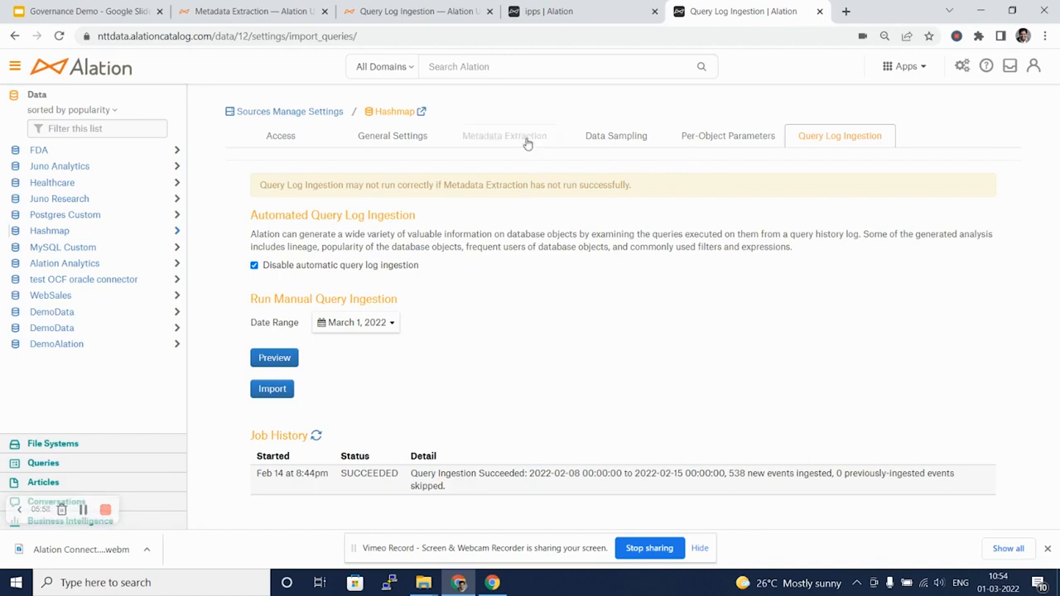
left_click(498, 136)
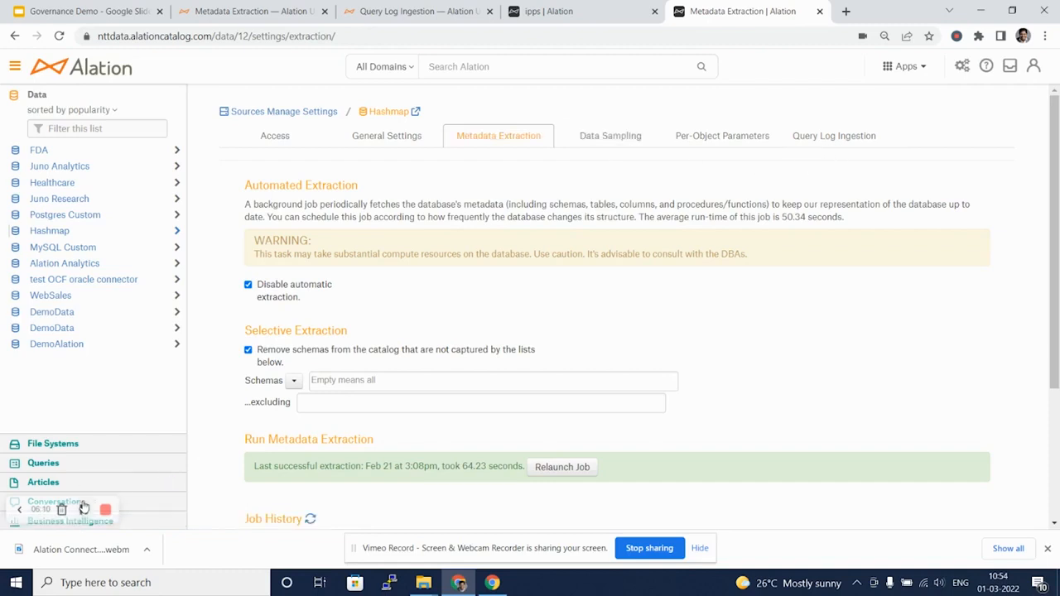
left_click(385, 111)
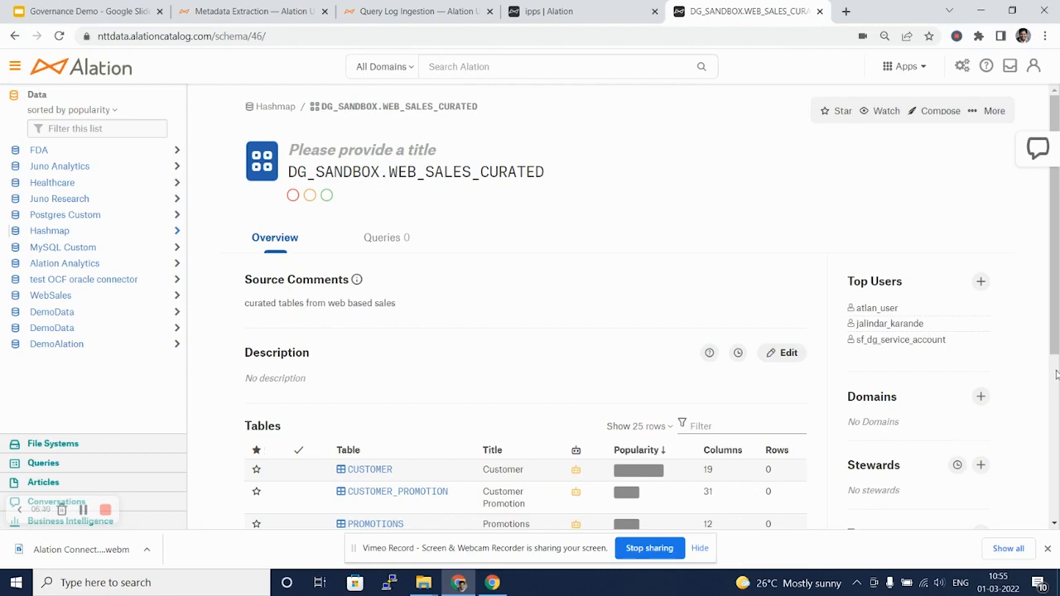
mouse_move(855, 272)
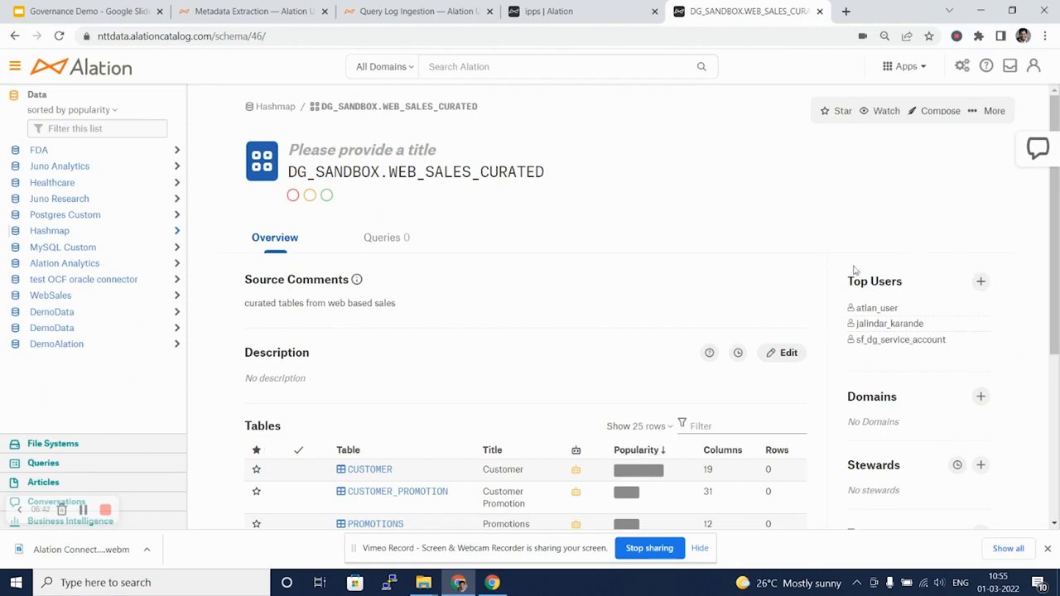
mouse_move(831, 262)
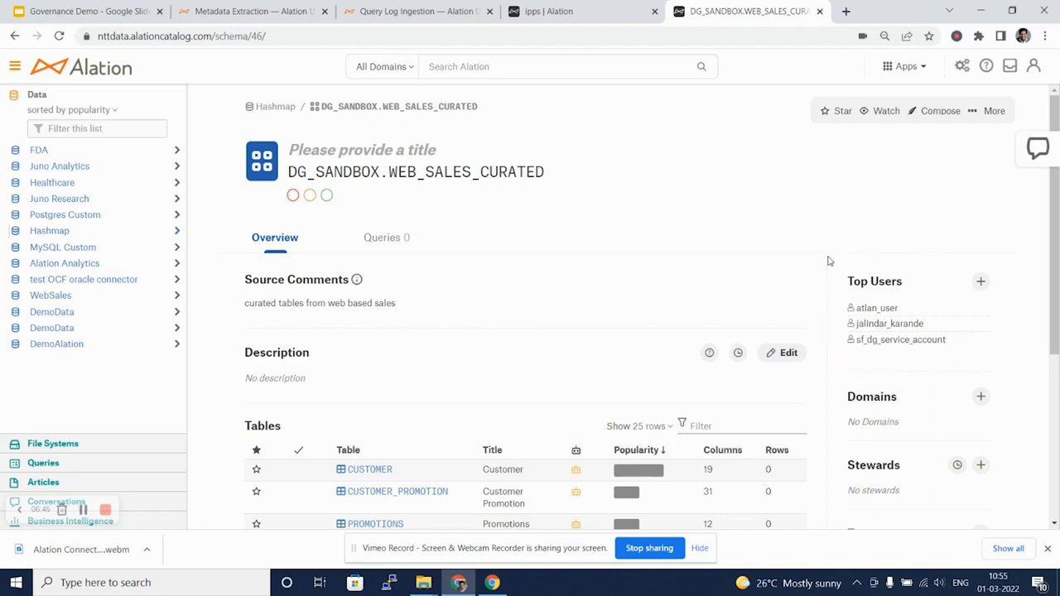
Scroll through the DG_SANDBOX.WEB_SALES_CURATED schema's ten tables and back to the header.
scroll("down", 3)
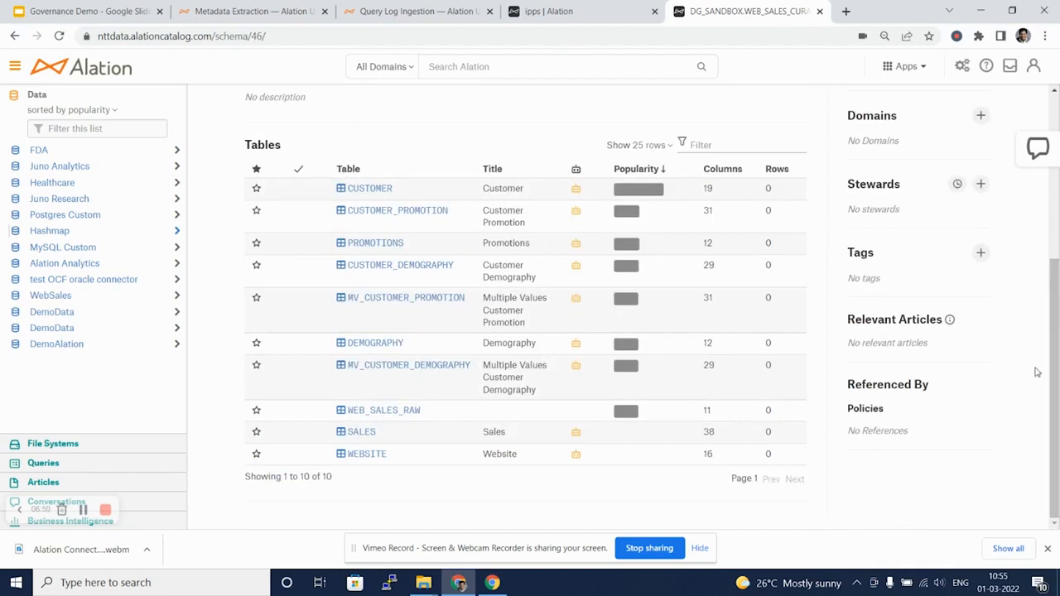
mouse_move(971, 146)
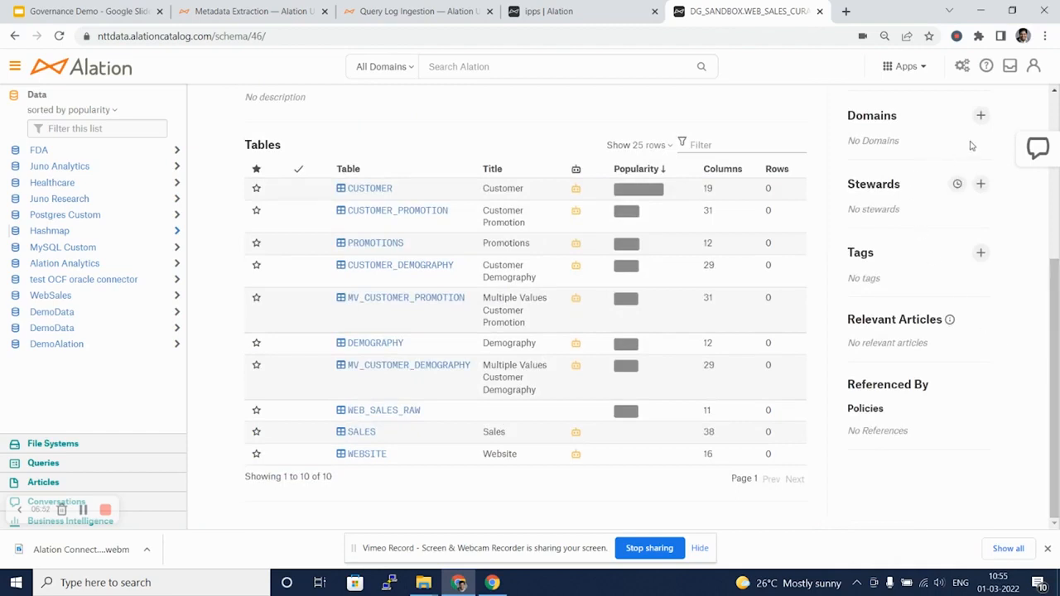
mouse_move(911, 143)
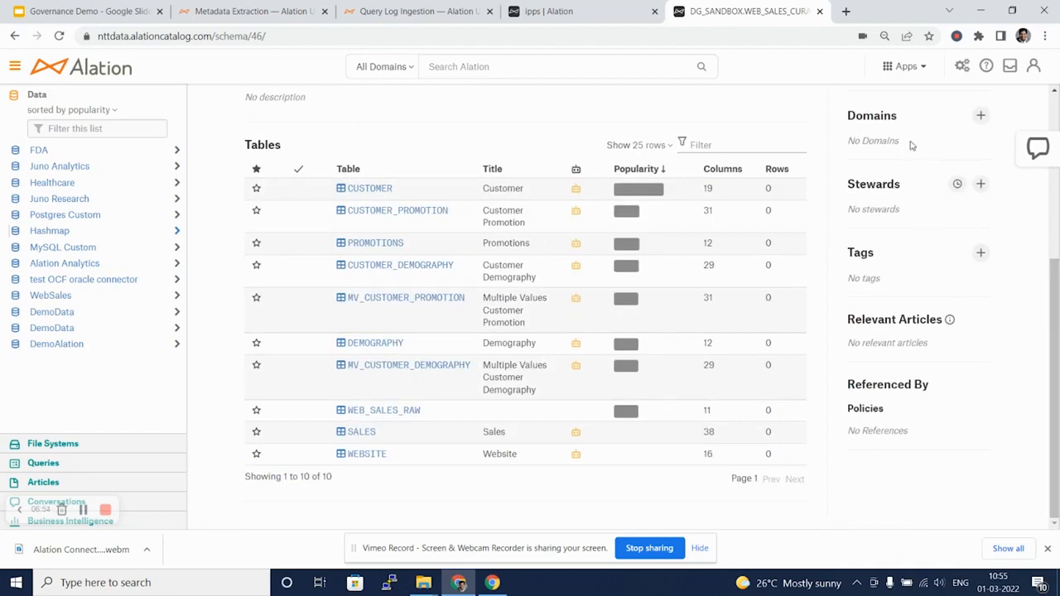
mouse_move(891, 154)
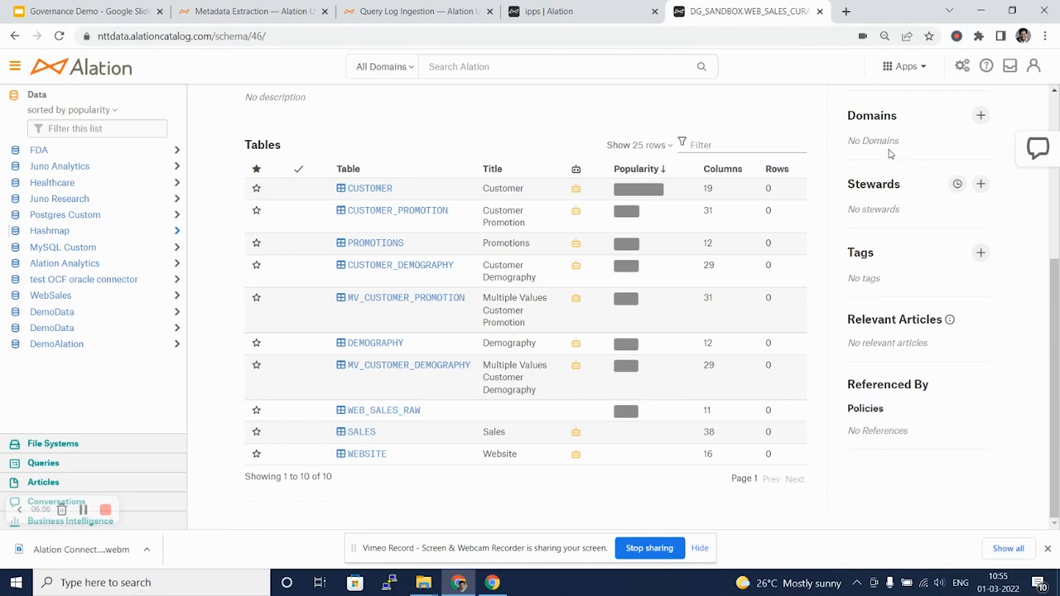
mouse_move(905, 147)
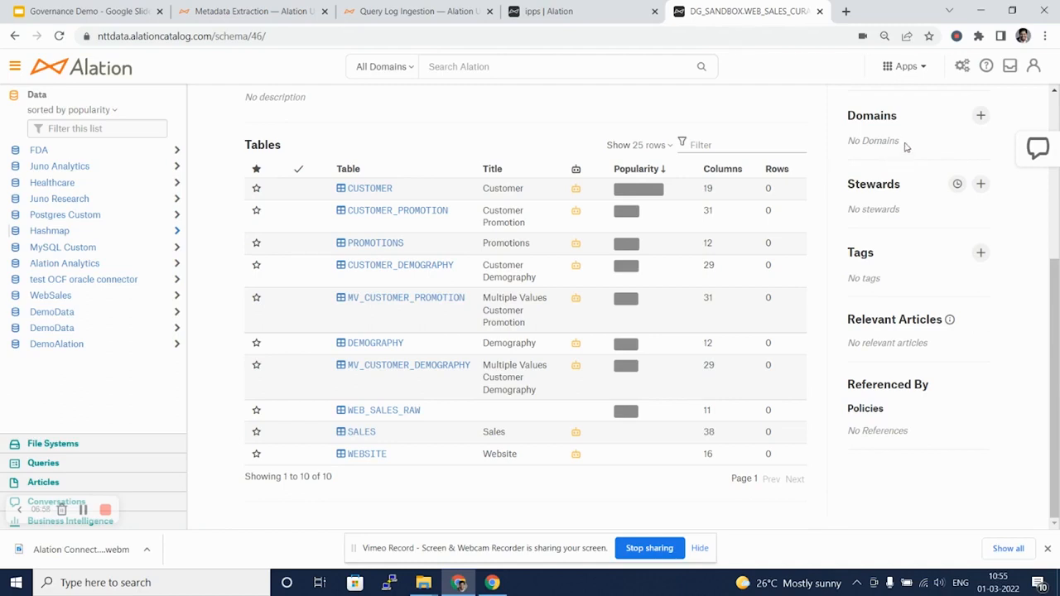
mouse_move(997, 159)
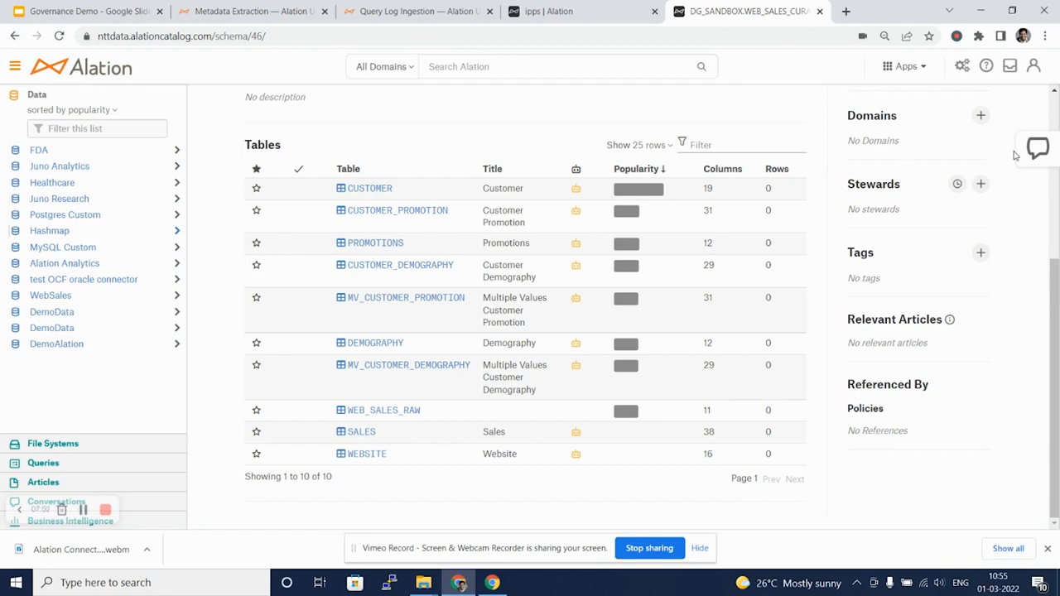
scroll("up", 3)
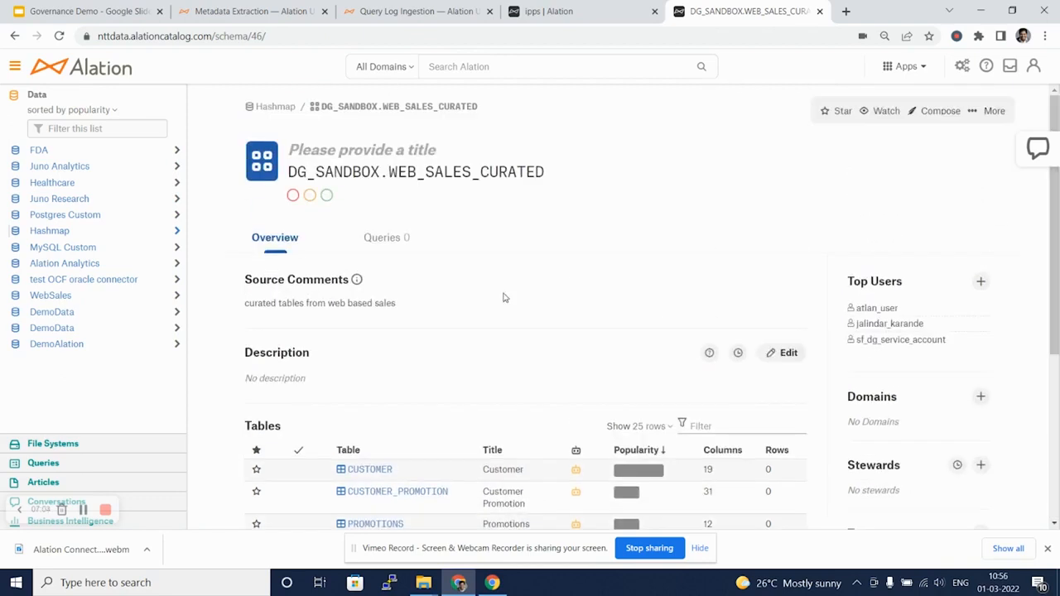
mouse_move(395, 258)
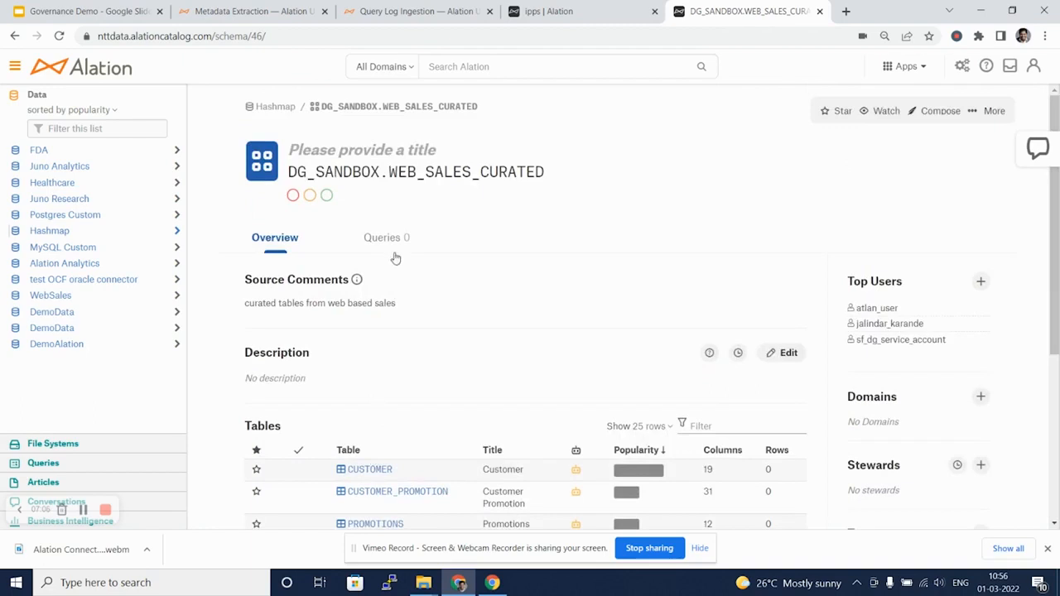
View the WEB_SALES_CURATED schema's Queries, showing no published queries.
left_click(388, 239)
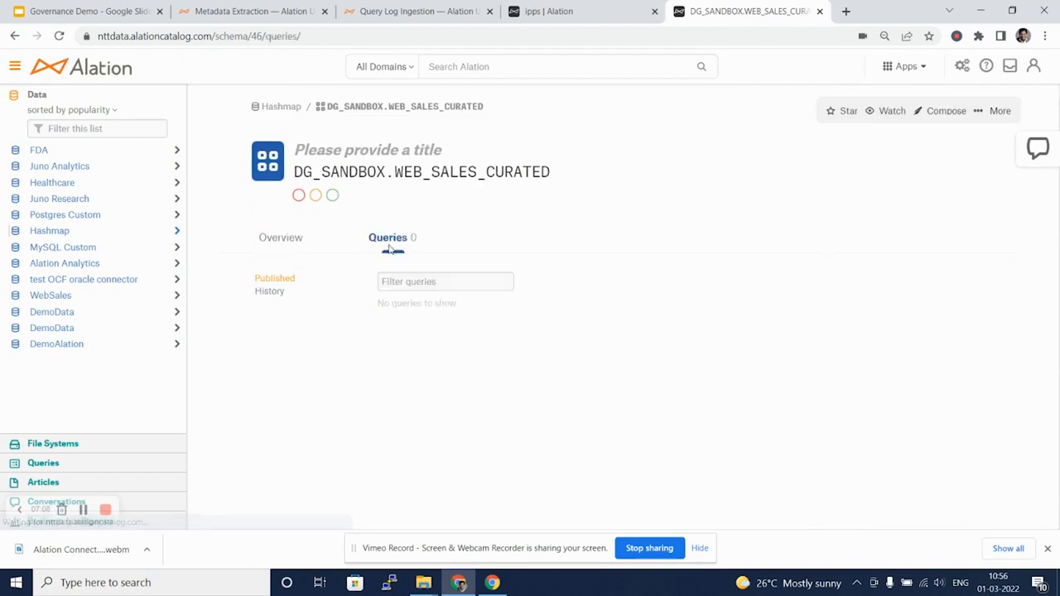
mouse_move(364, 334)
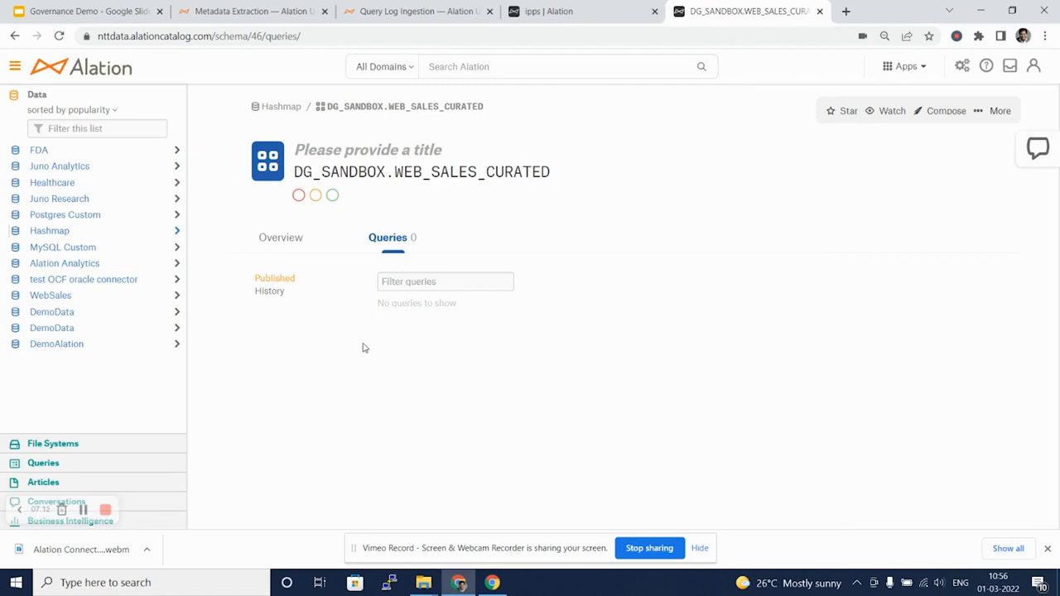
mouse_move(311, 338)
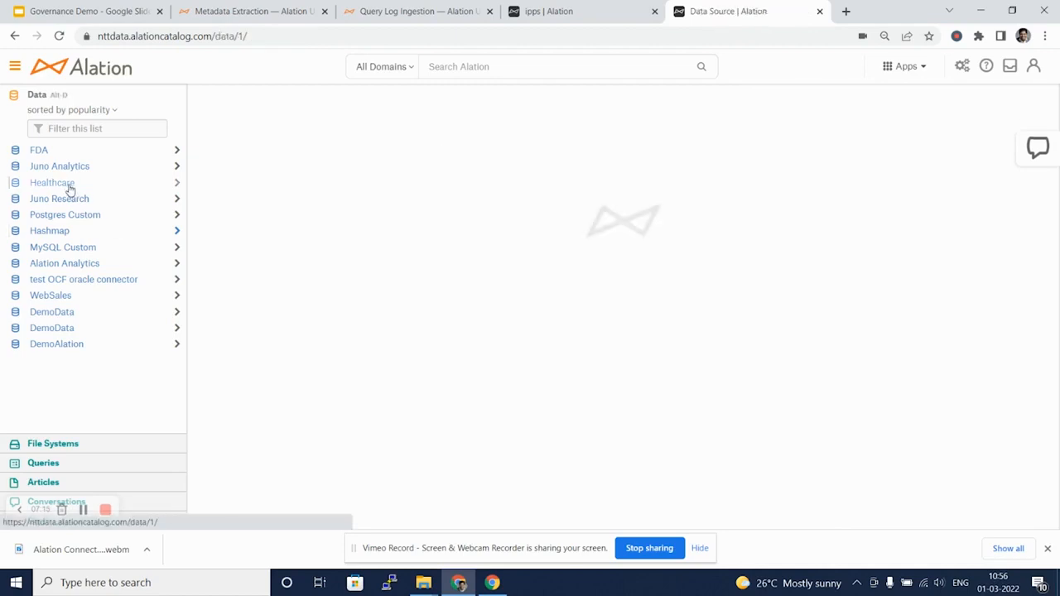
Open the ipps schema under Healthcare and scroll through its four published queries.
left_click(53, 182)
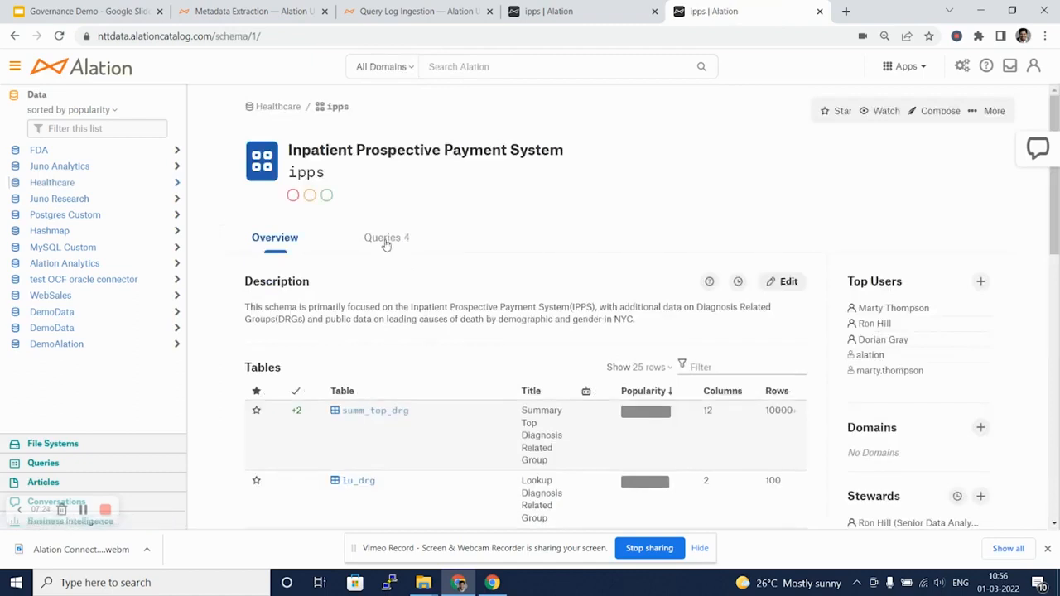
left_click(381, 238)
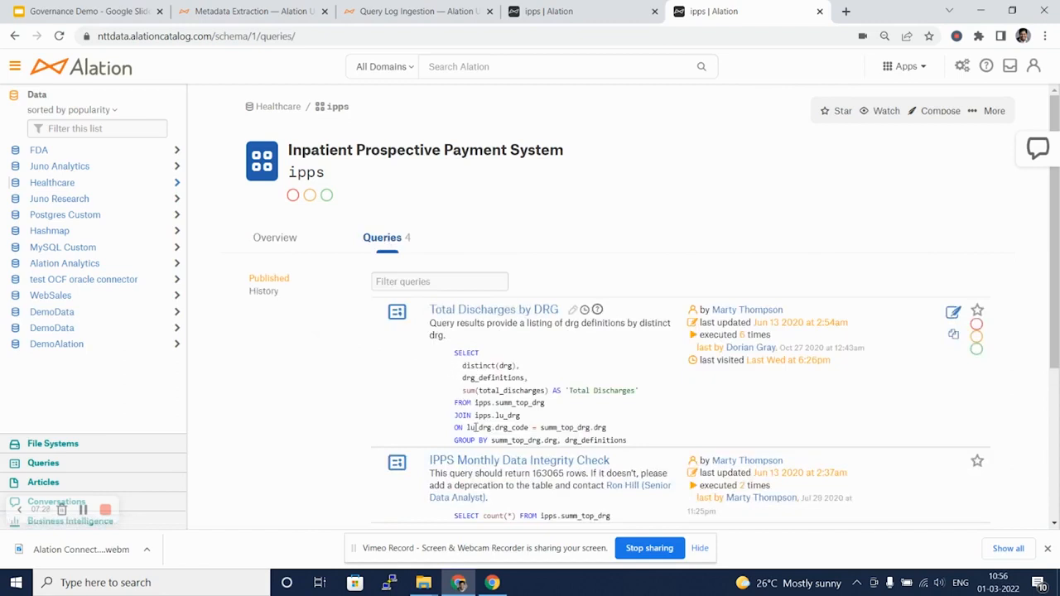
mouse_move(570, 372)
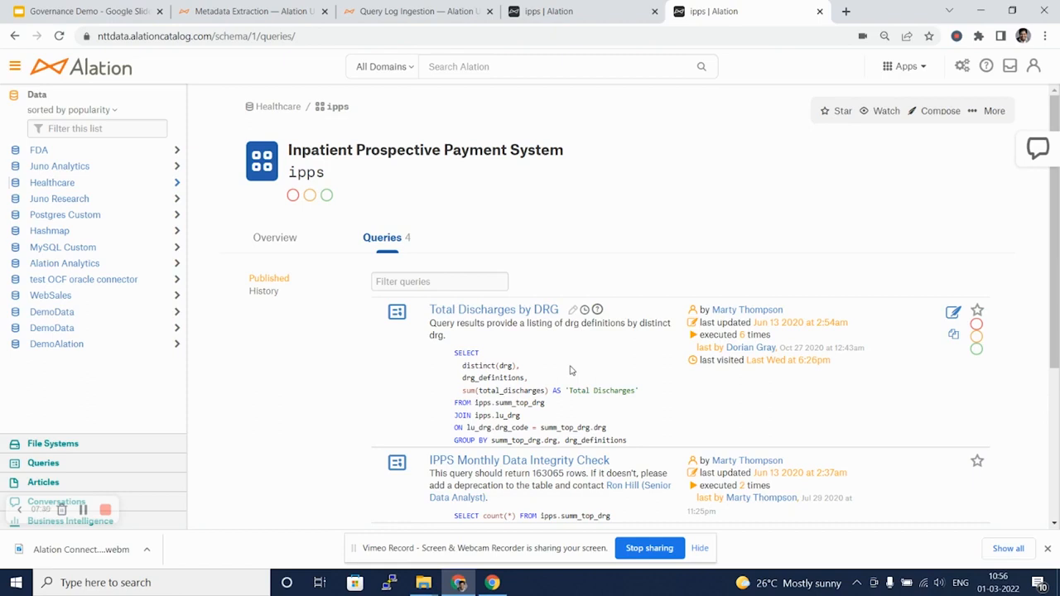
mouse_move(1054, 203)
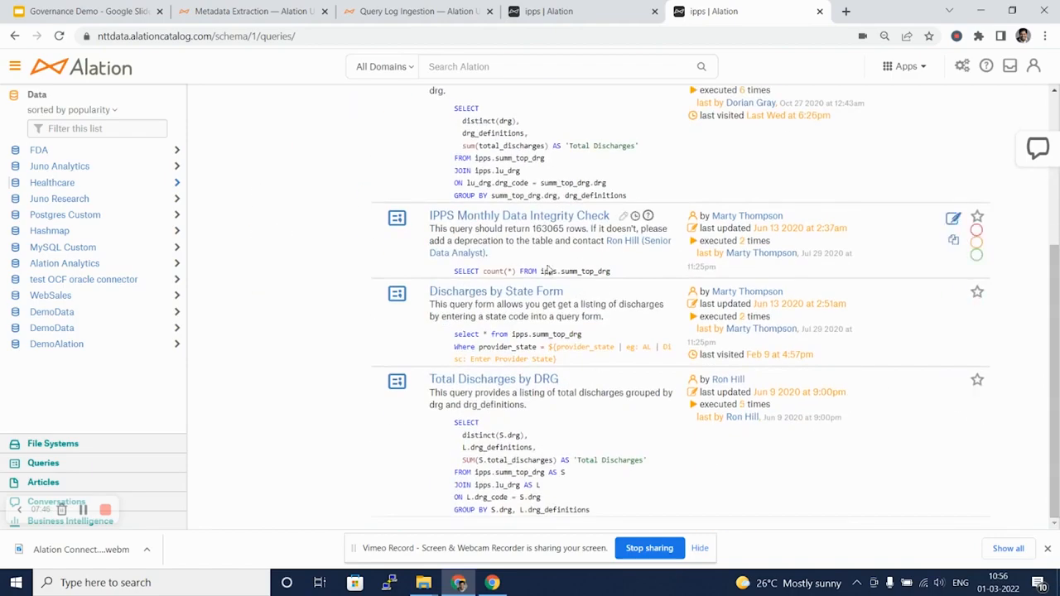
mouse_move(737, 418)
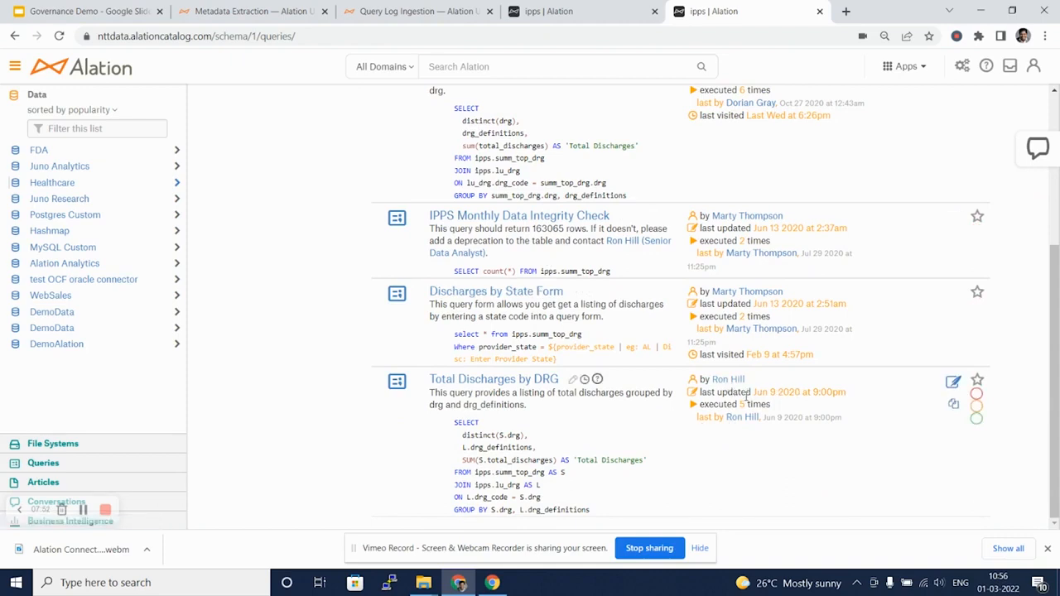
mouse_move(709, 415)
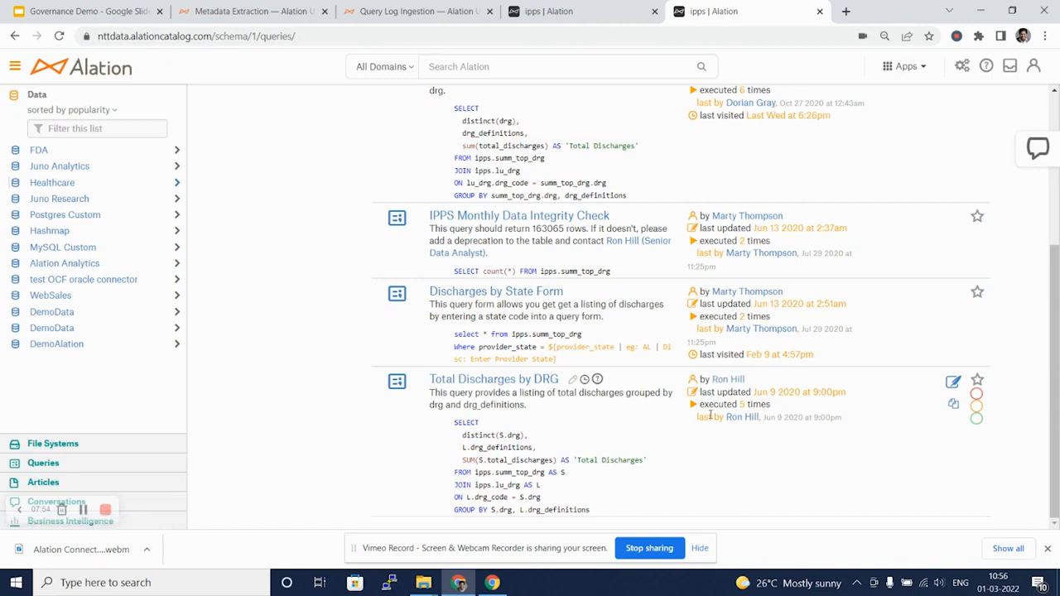
mouse_move(749, 437)
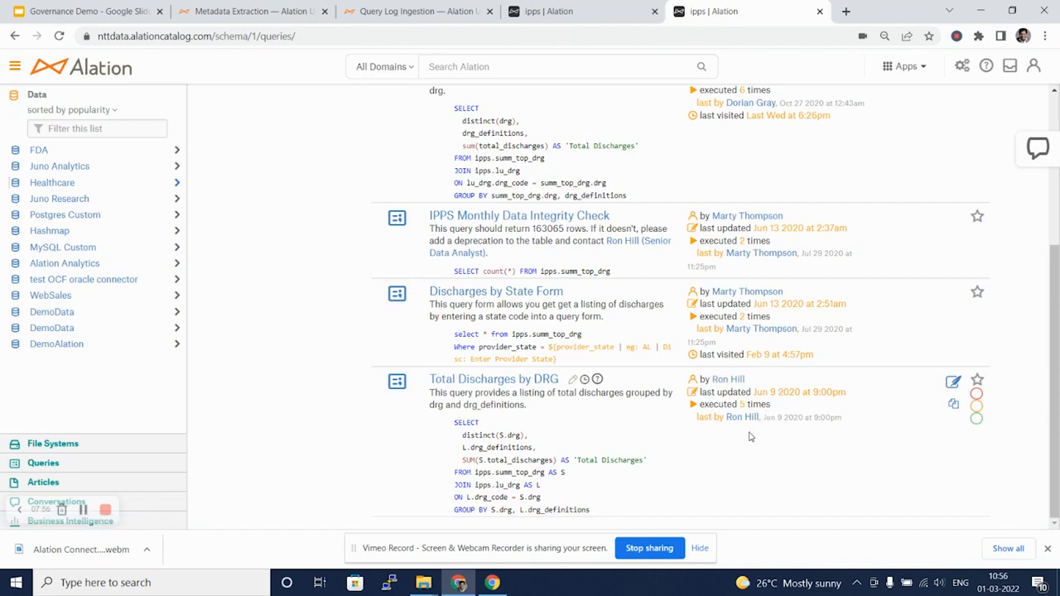
mouse_move(699, 414)
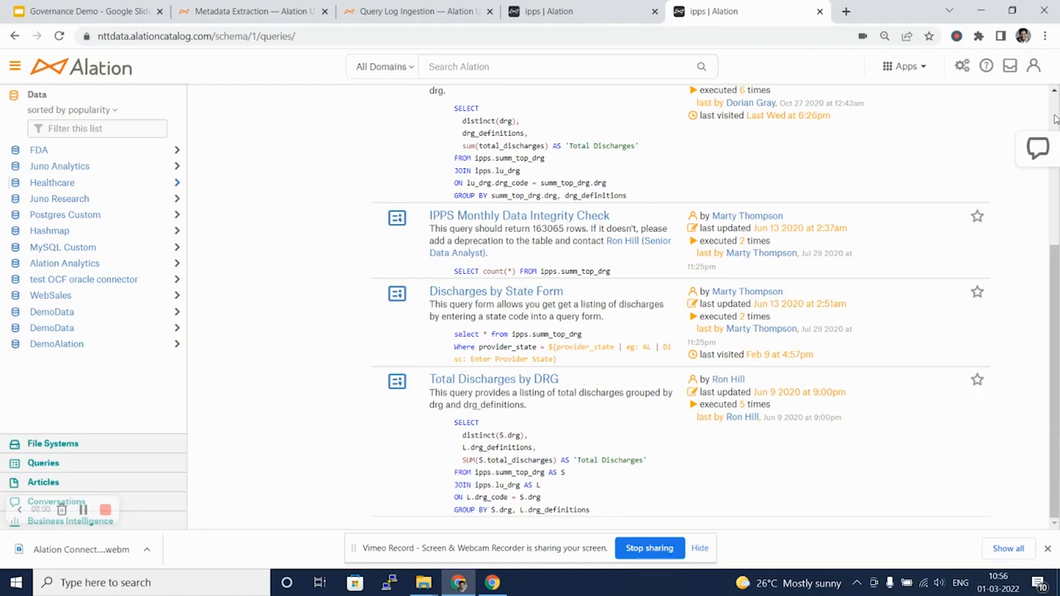
scroll("up", 3)
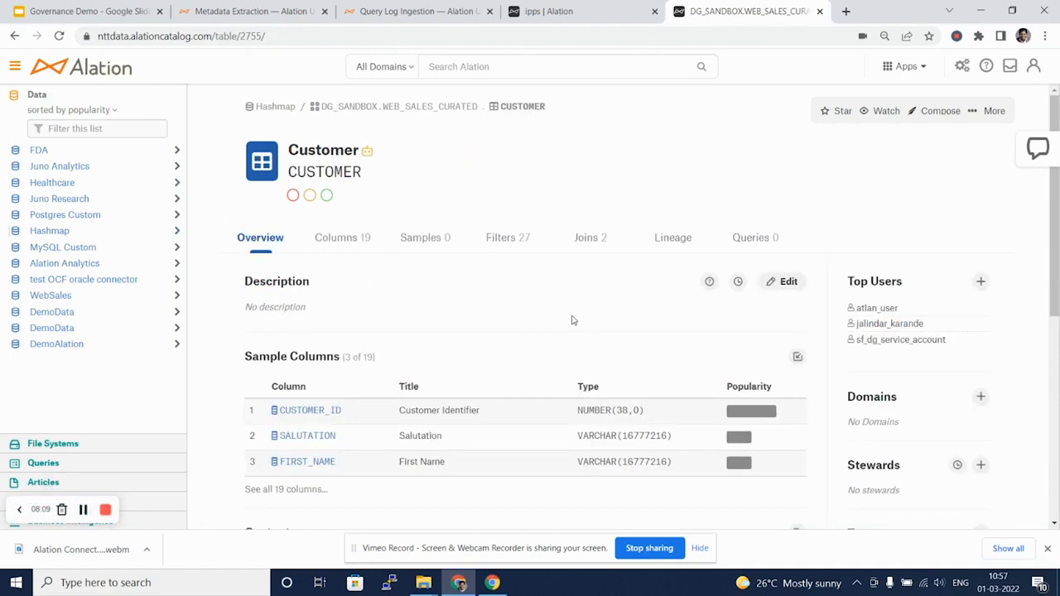
mouse_move(346, 275)
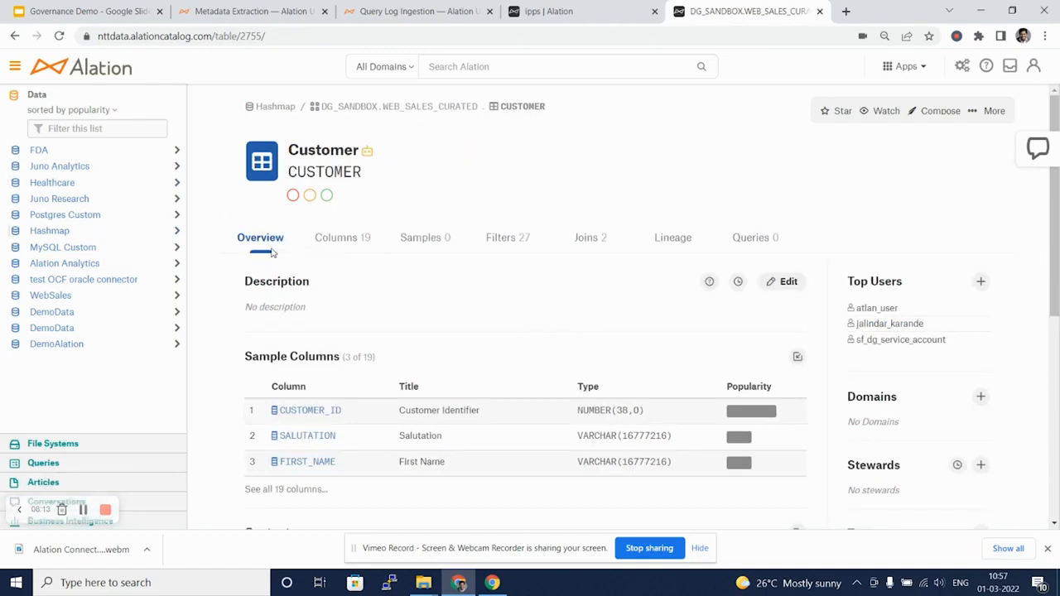
mouse_move(385, 427)
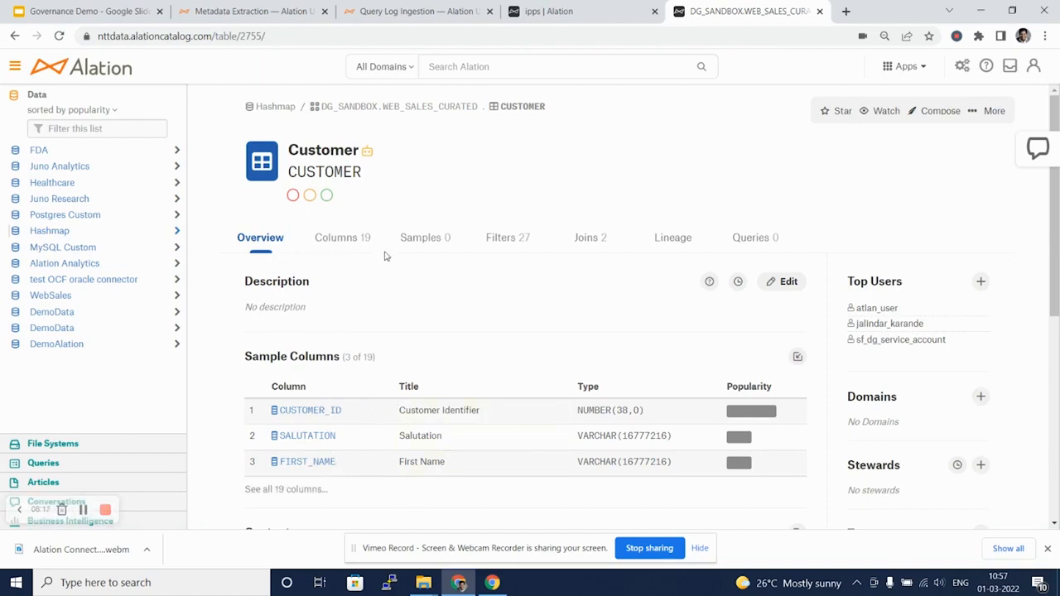
Review the CUSTOMER table's Columns, Samples, Filters and Joins views in turn.
left_click(335, 239)
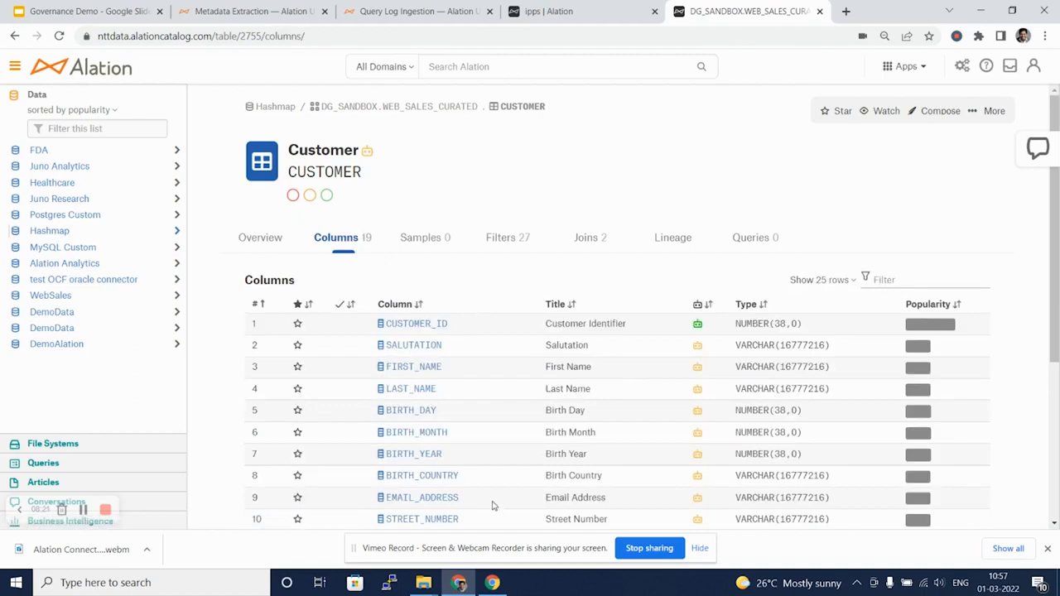
left_click(426, 239)
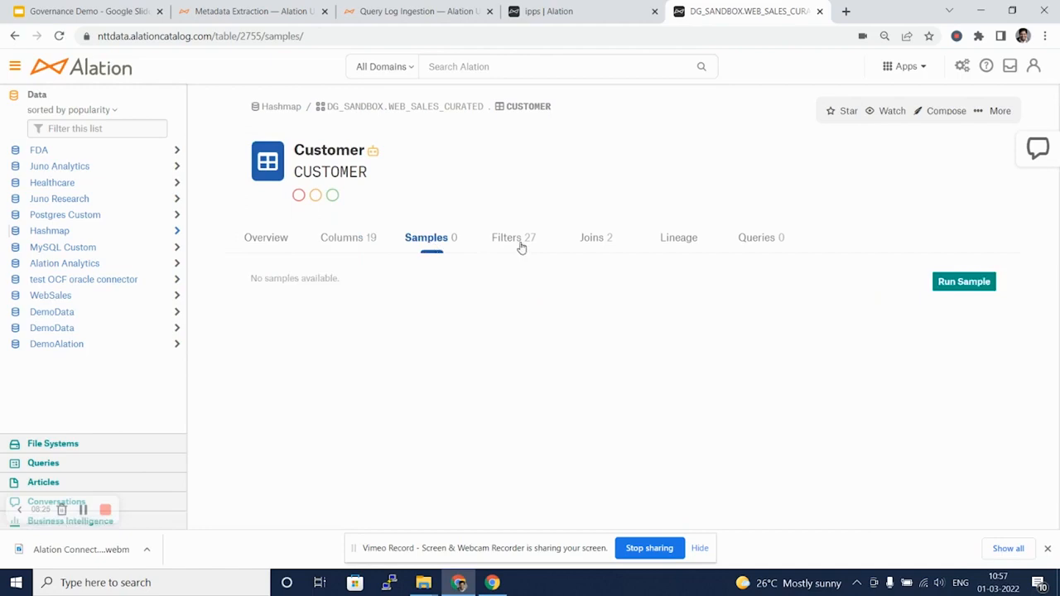
left_click(514, 239)
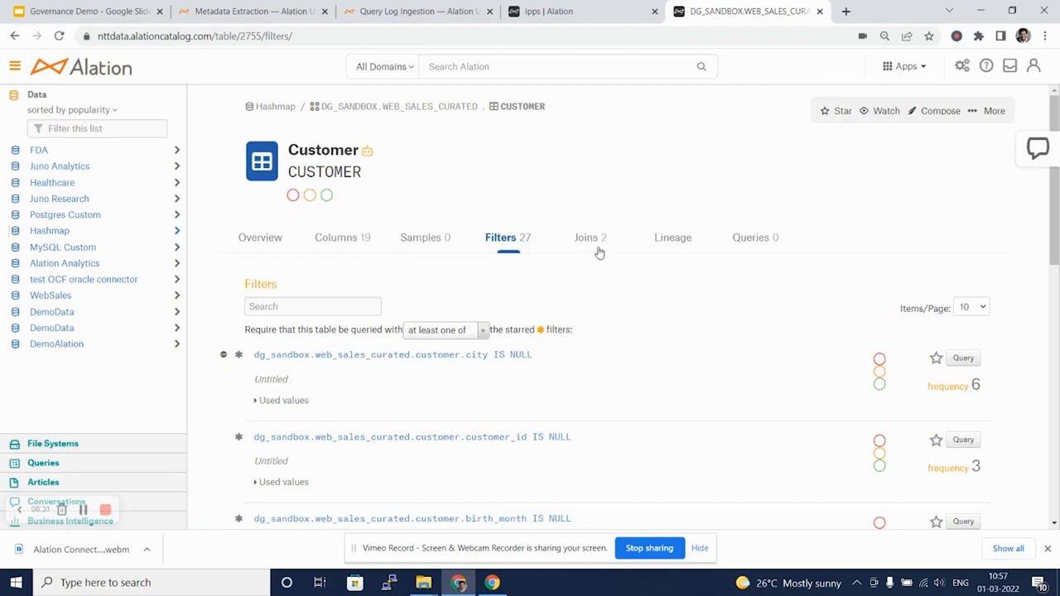
left_click(590, 237)
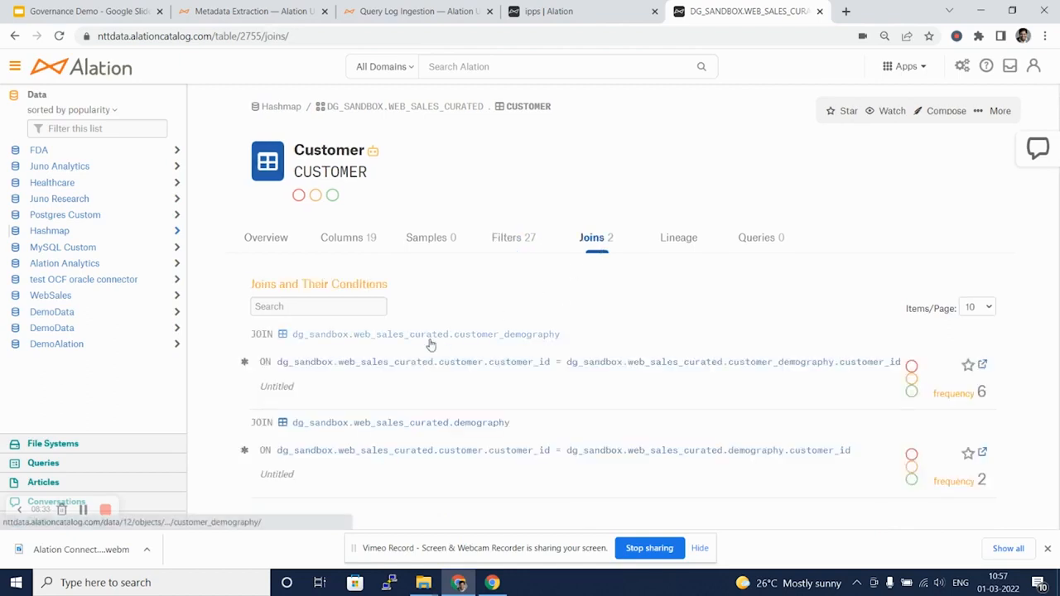
mouse_move(680, 247)
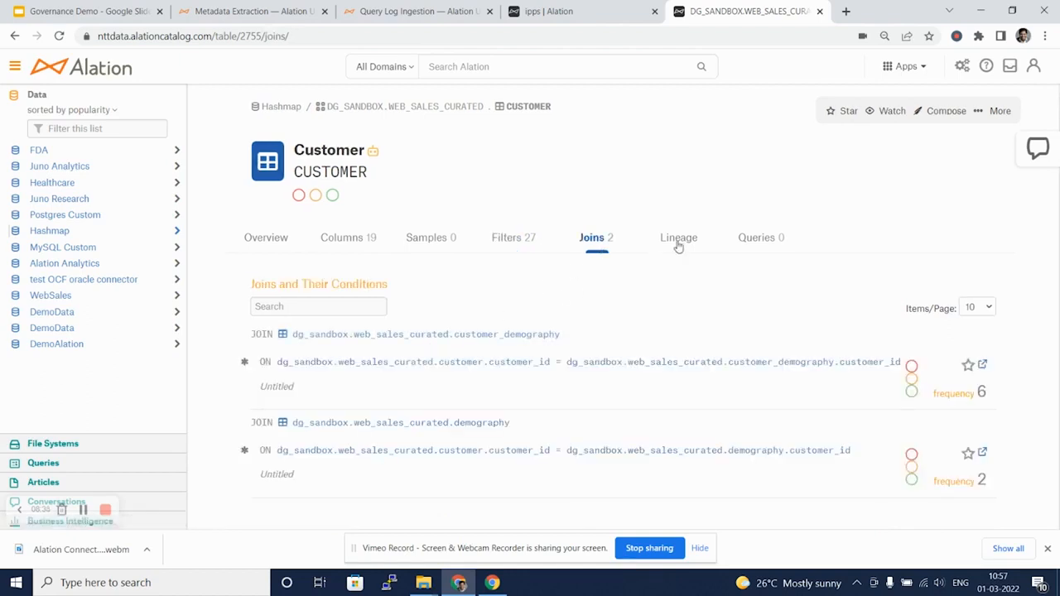
Review the table's Lineage and empty Queries views, then return to the Metadata Repository slide.
left_click(679, 239)
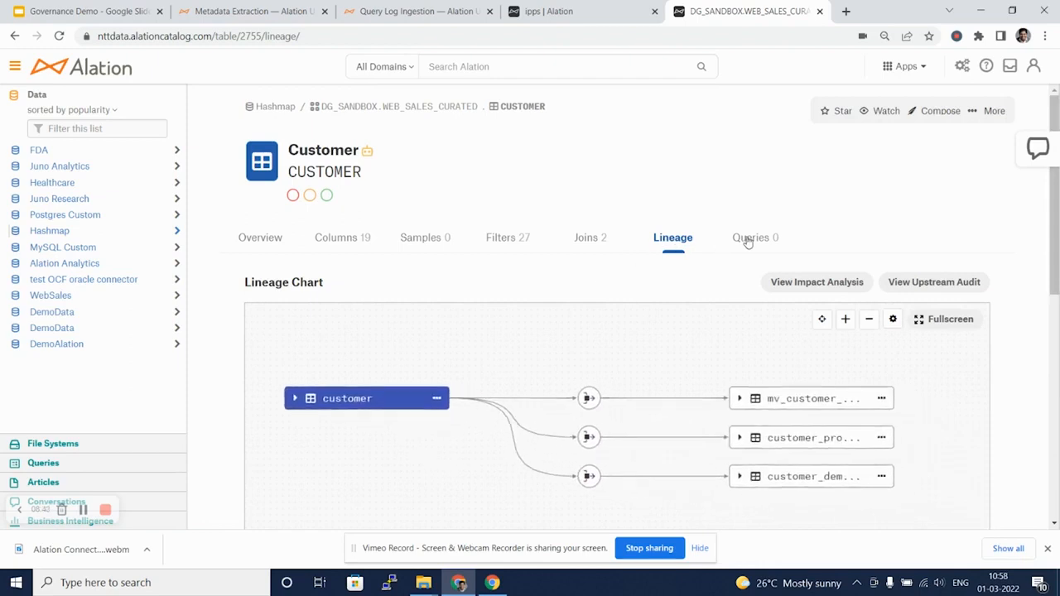
left_click(755, 238)
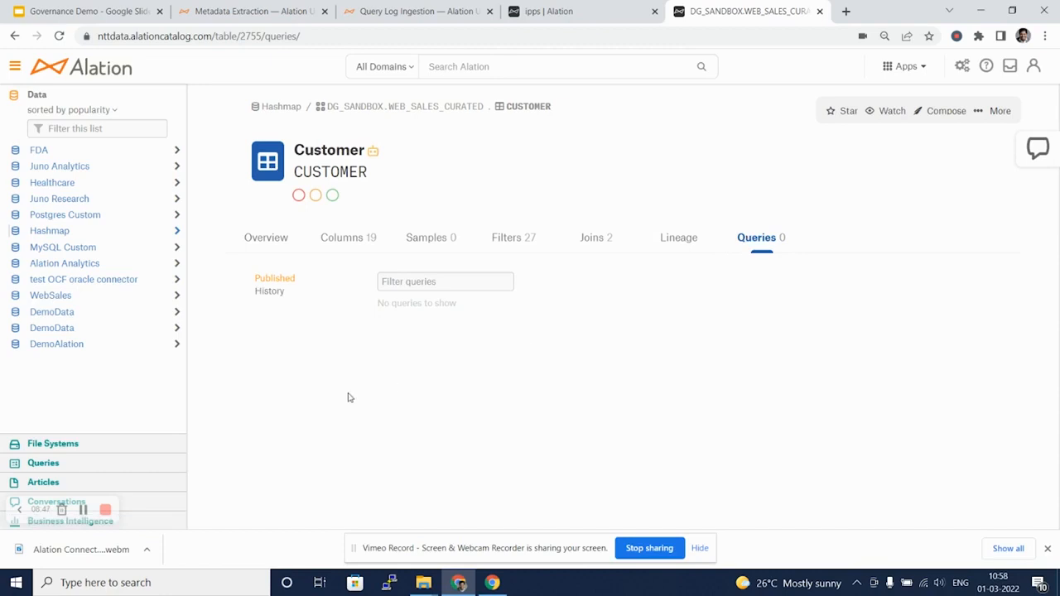
mouse_move(195, 468)
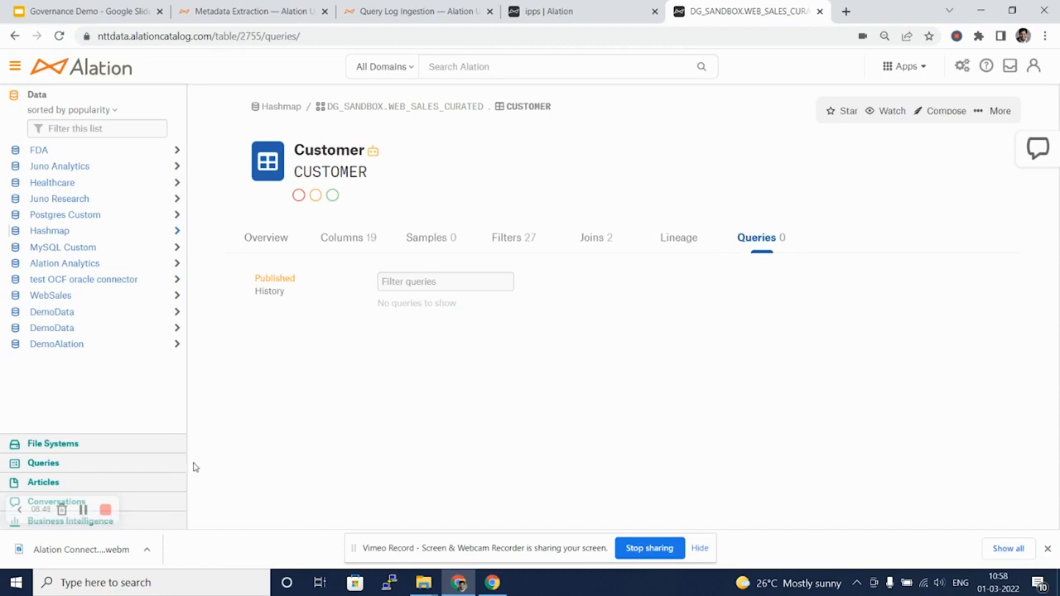
left_click(83, 10)
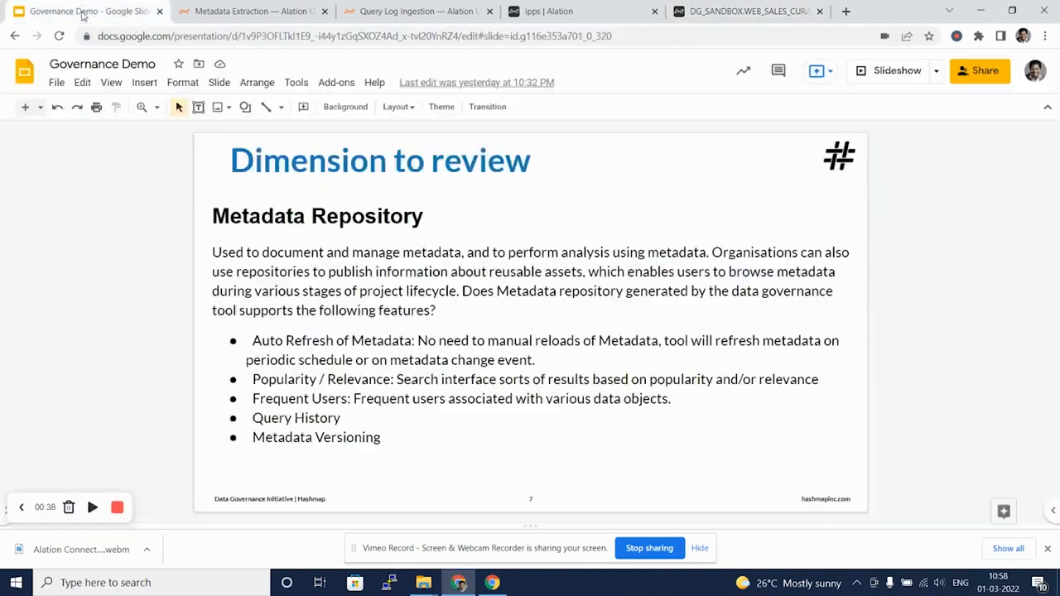
left_click(93, 507)
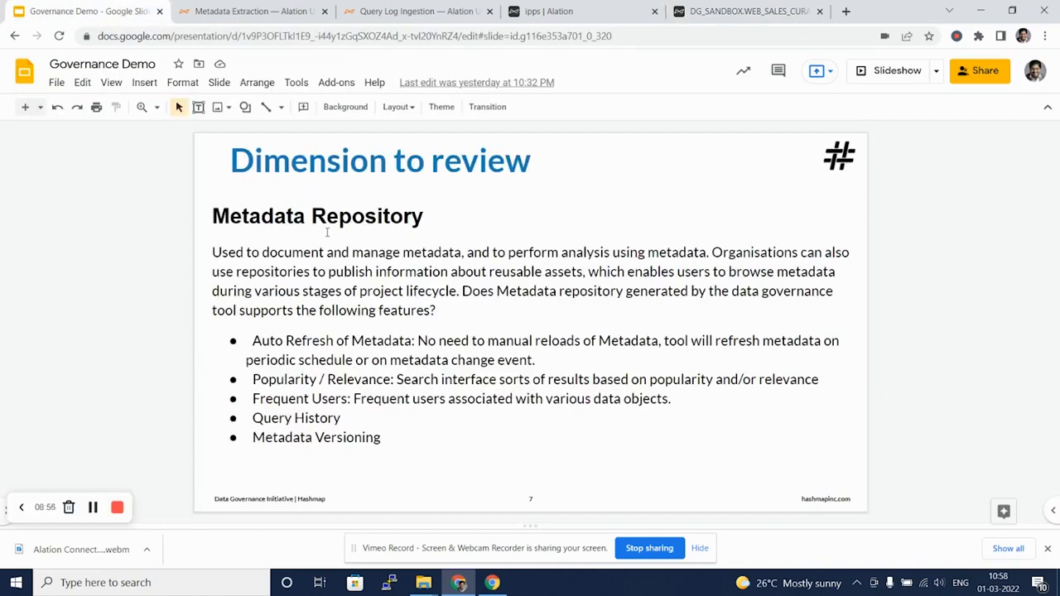